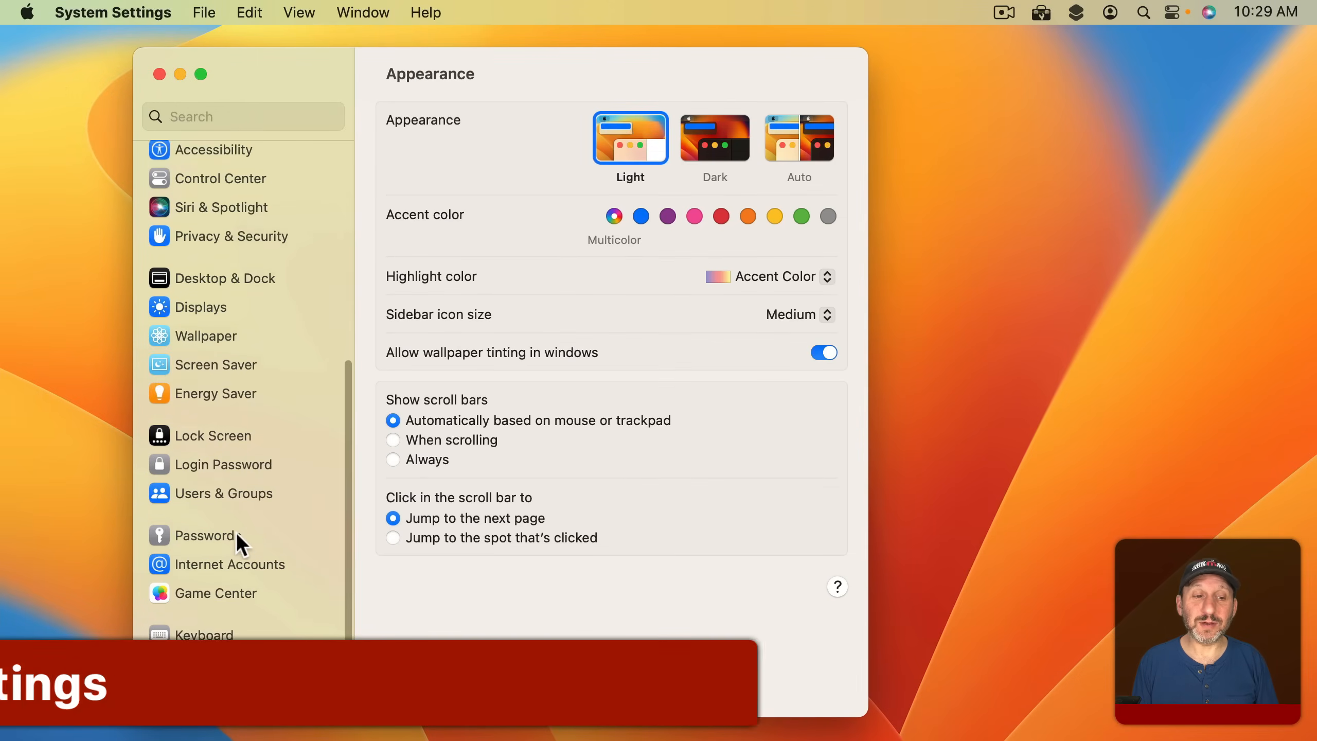
# Show the Trackpad pane from the System Settings sidebar
pyautogui.click(203, 664)
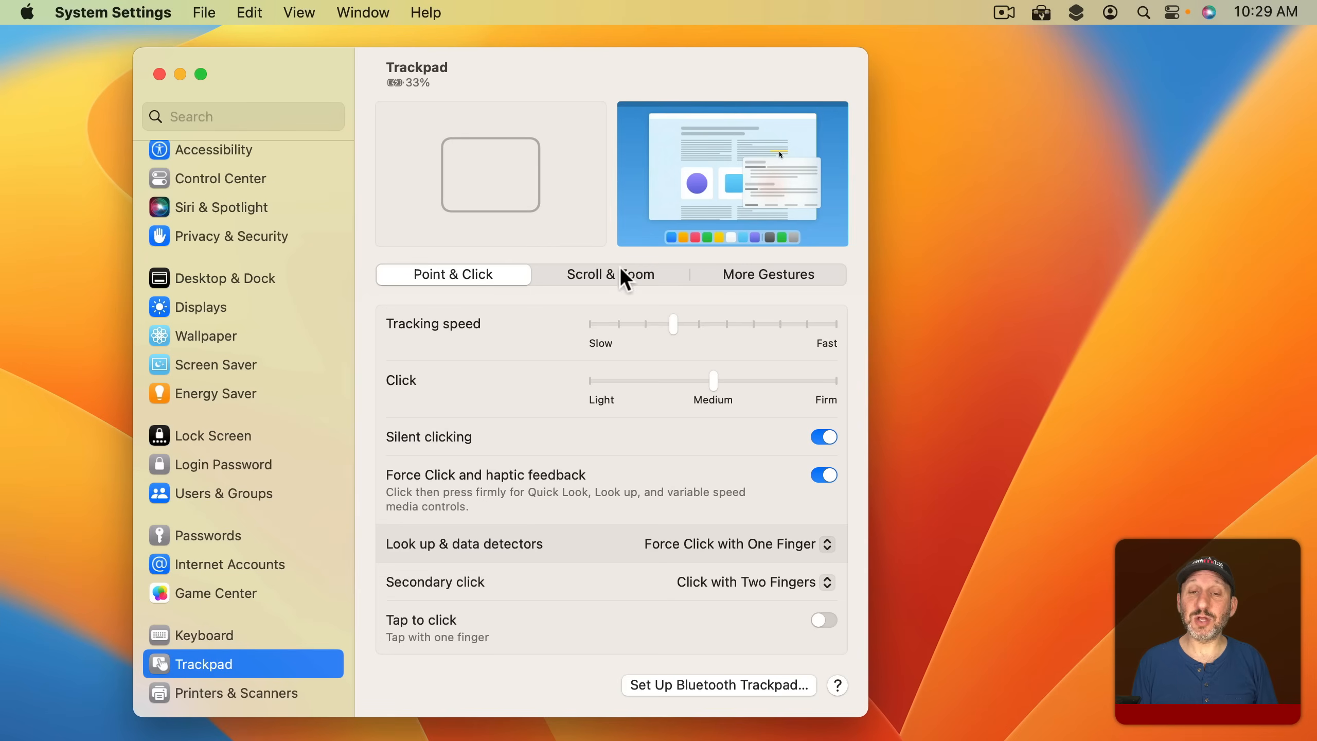
pyautogui.moveTo(561, 195)
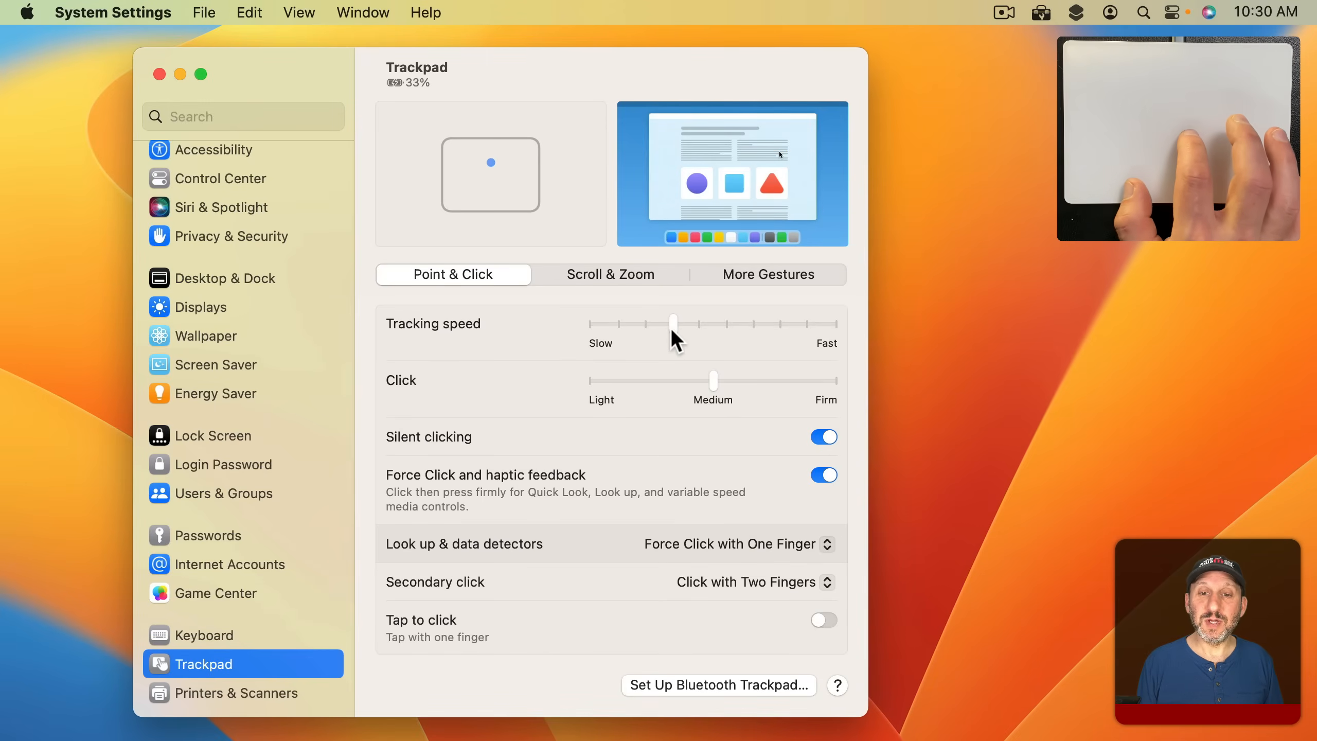
pyautogui.moveTo(671, 323); pyautogui.dragTo(831, 323)
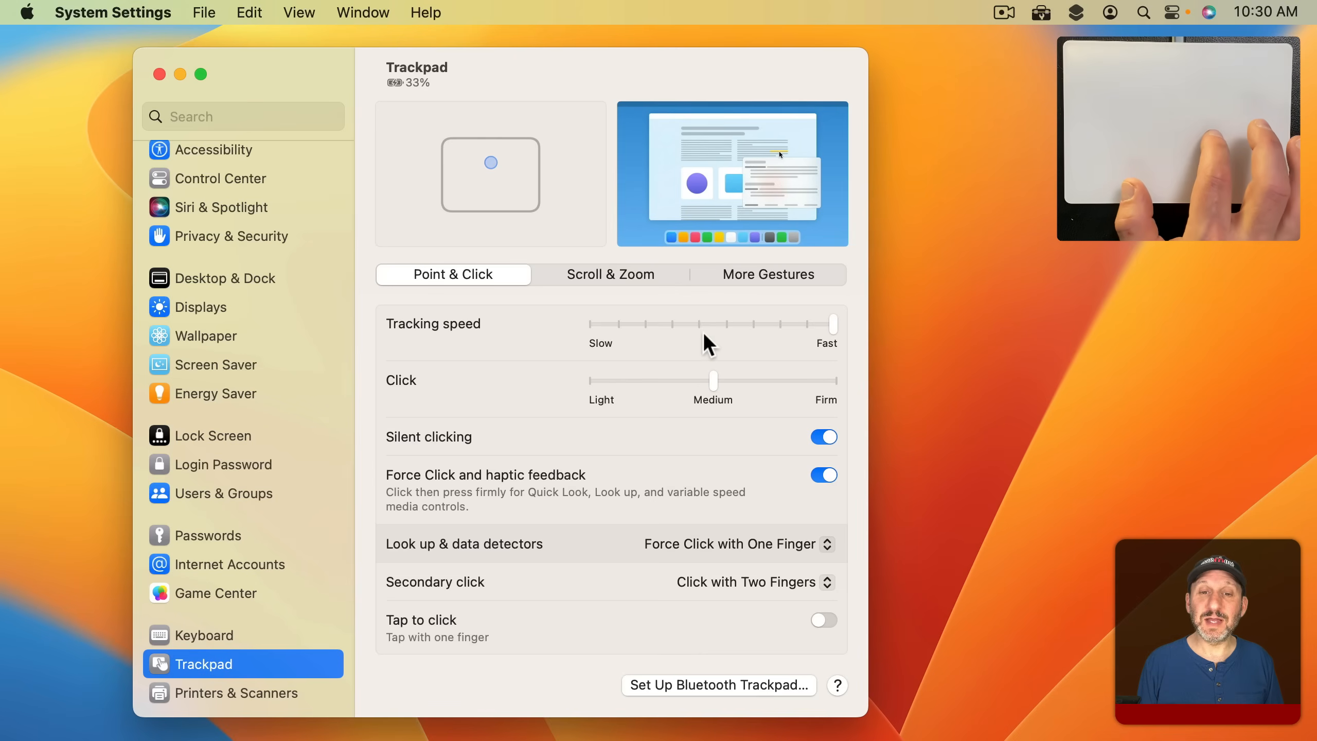
pyautogui.moveTo(911, 334)
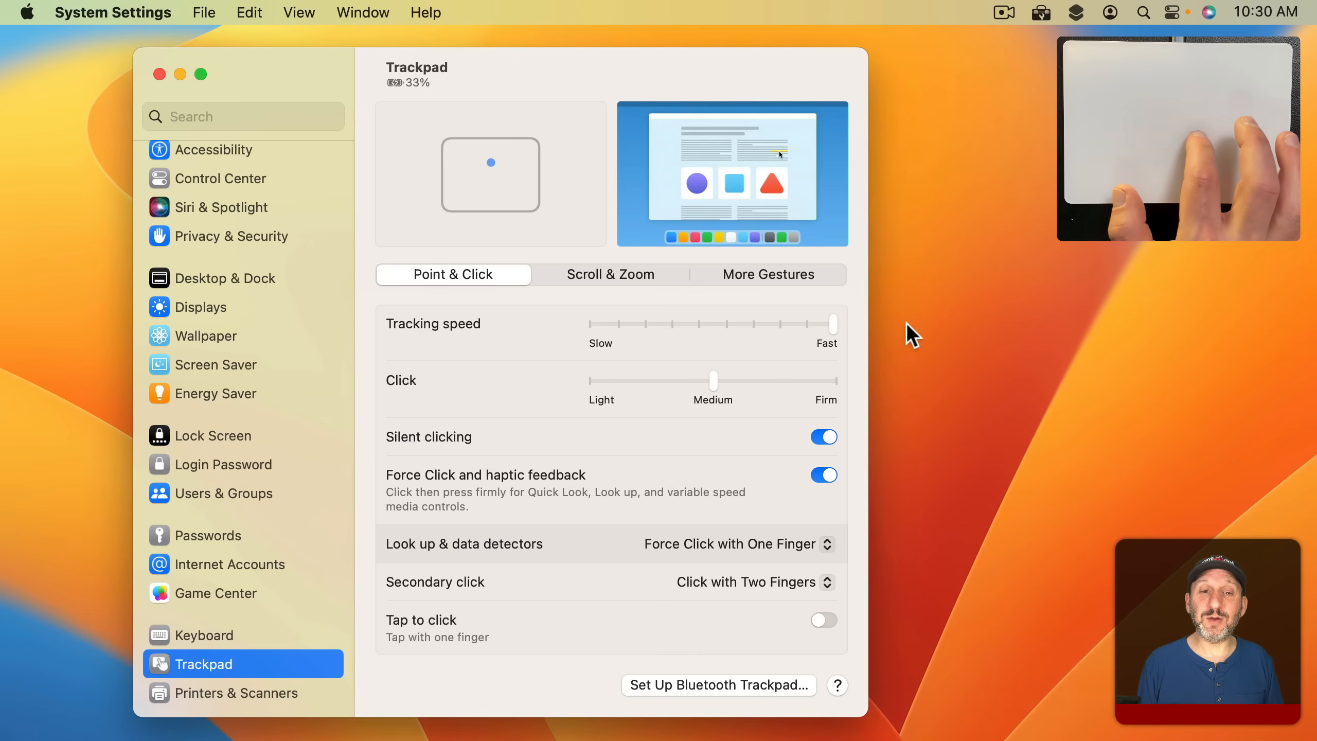
pyautogui.moveTo(831, 323); pyautogui.dragTo(617, 323)
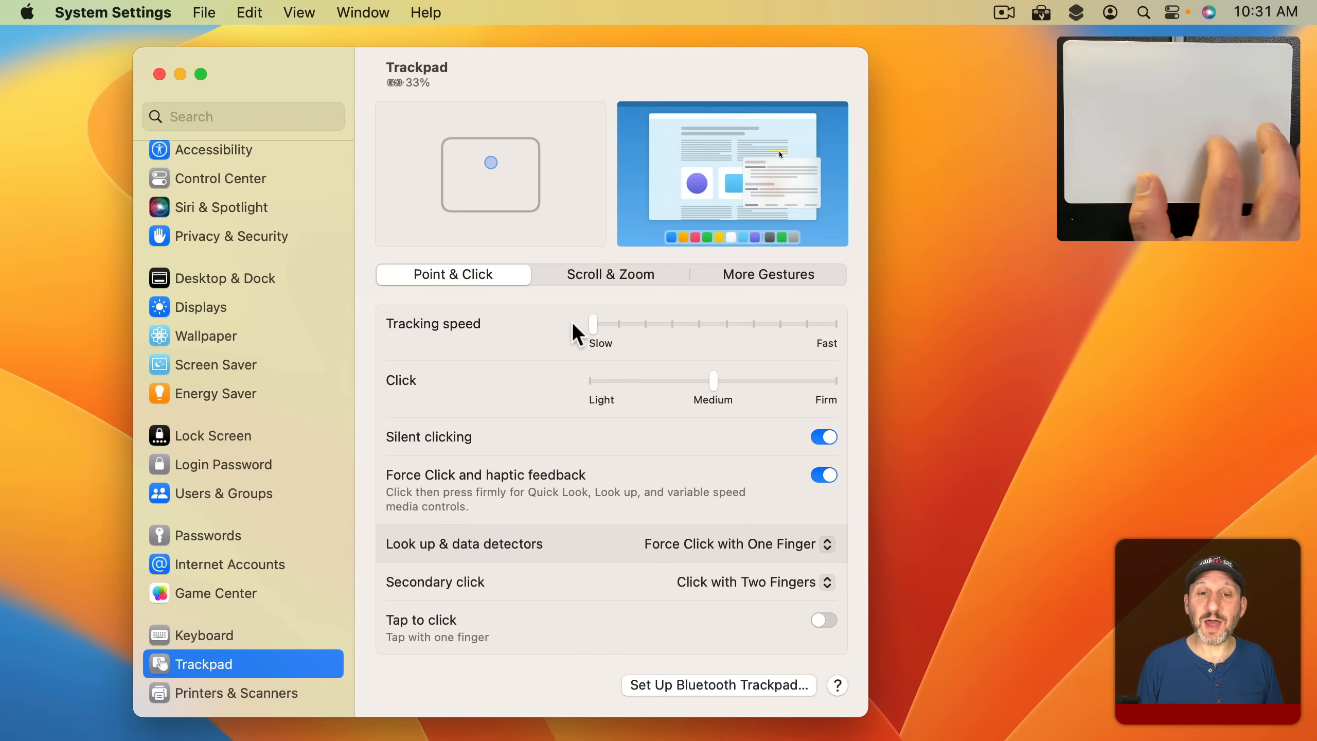
pyautogui.moveTo(592, 324); pyautogui.dragTo(672, 324)
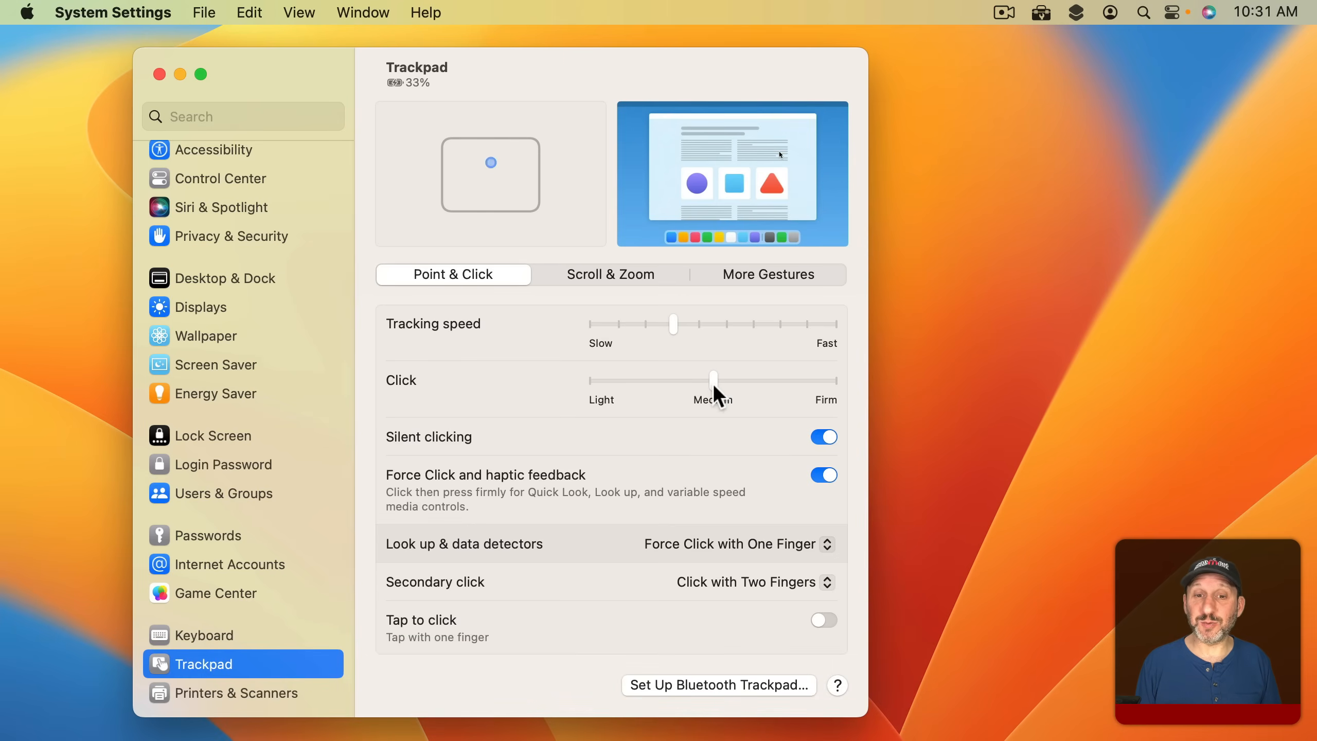
pyautogui.moveTo(714, 381); pyautogui.dragTo(593, 381)
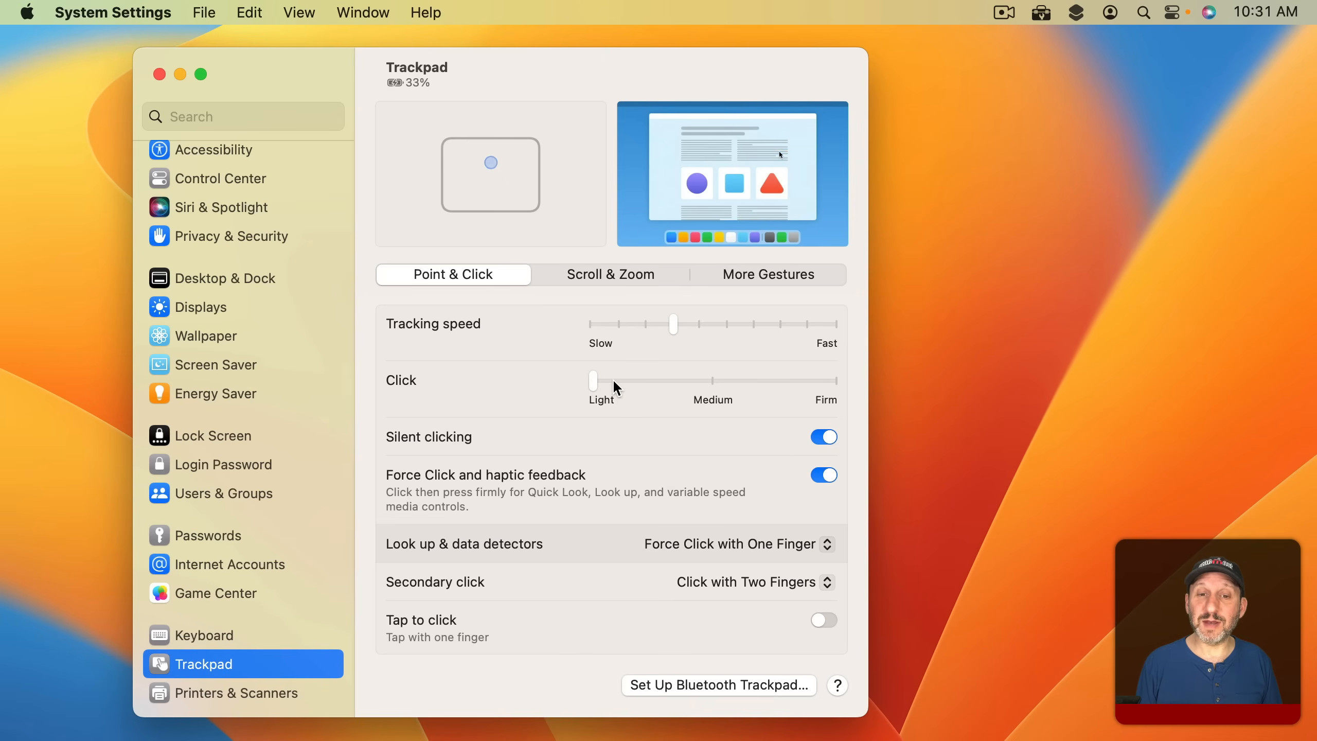
pyautogui.moveTo(594, 381); pyautogui.dragTo(831, 381)
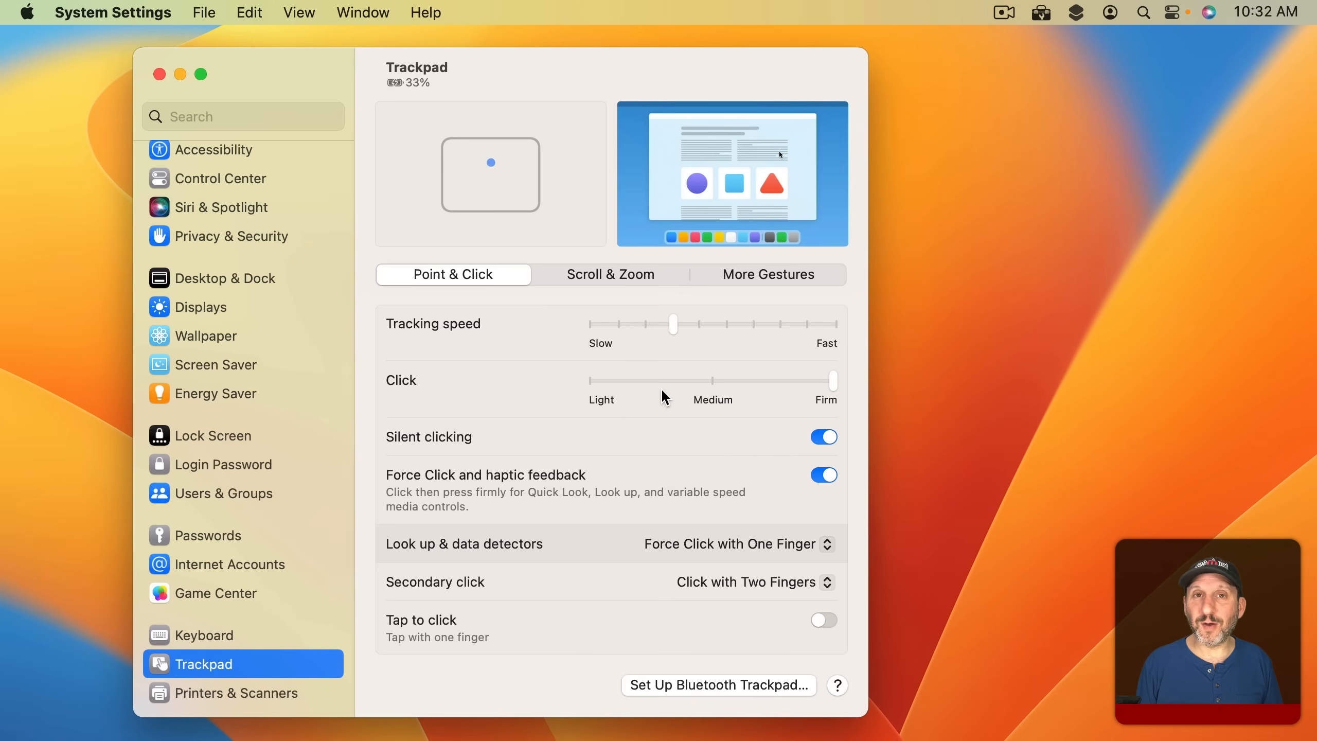
pyautogui.moveTo(919, 391)
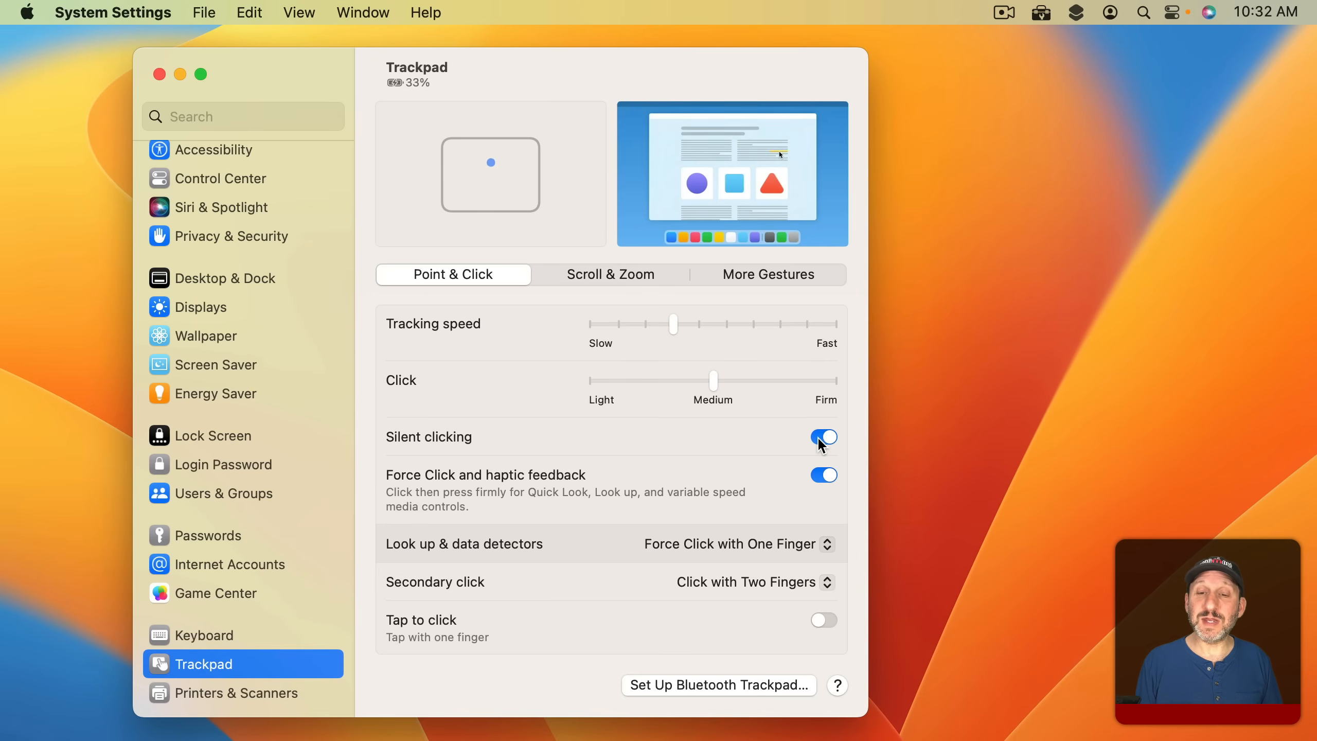
pyautogui.click(823, 436)
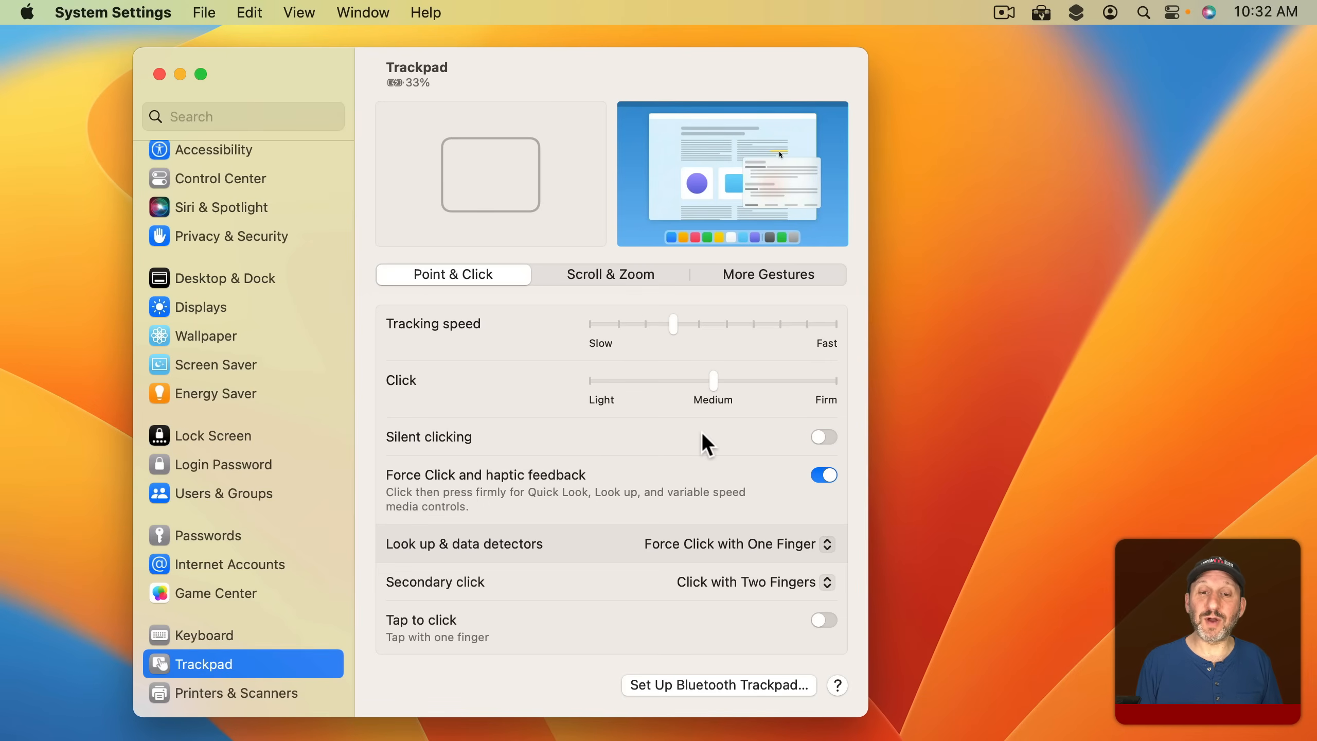
pyautogui.click(823, 436)
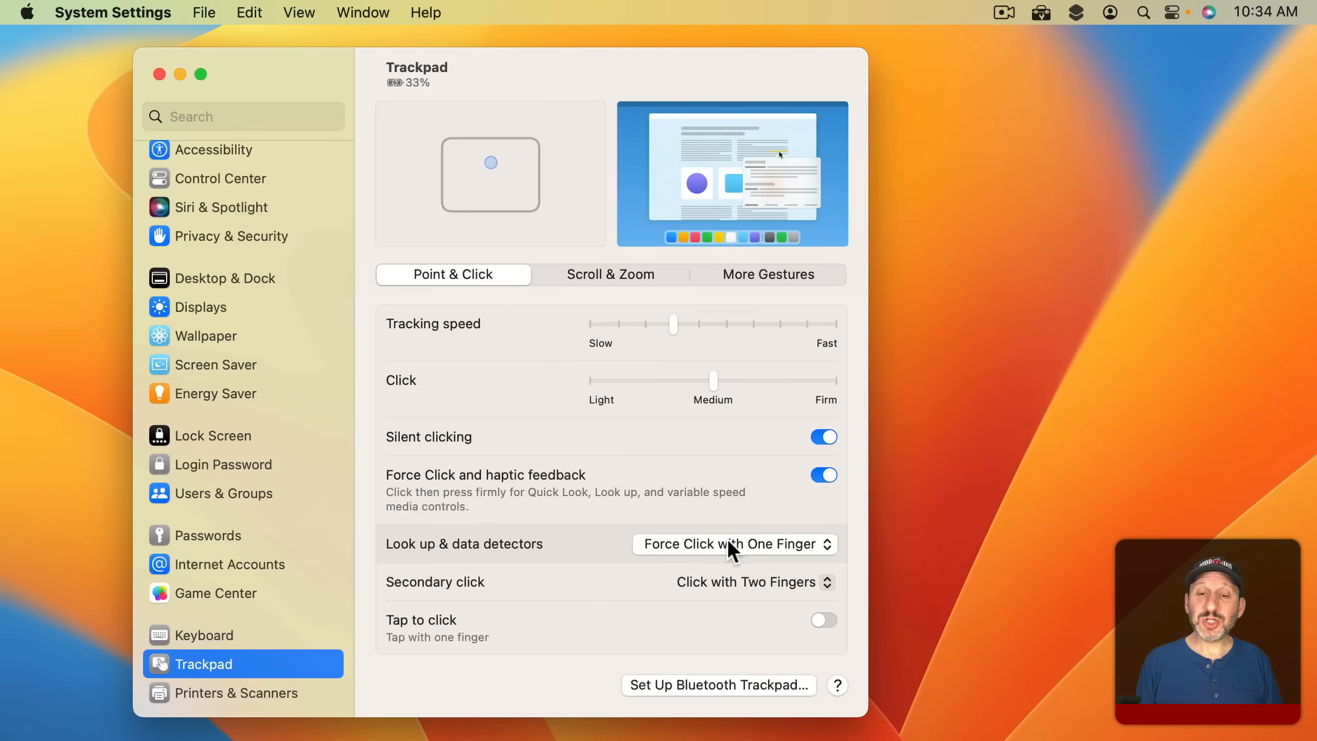
pyautogui.click(732, 544)
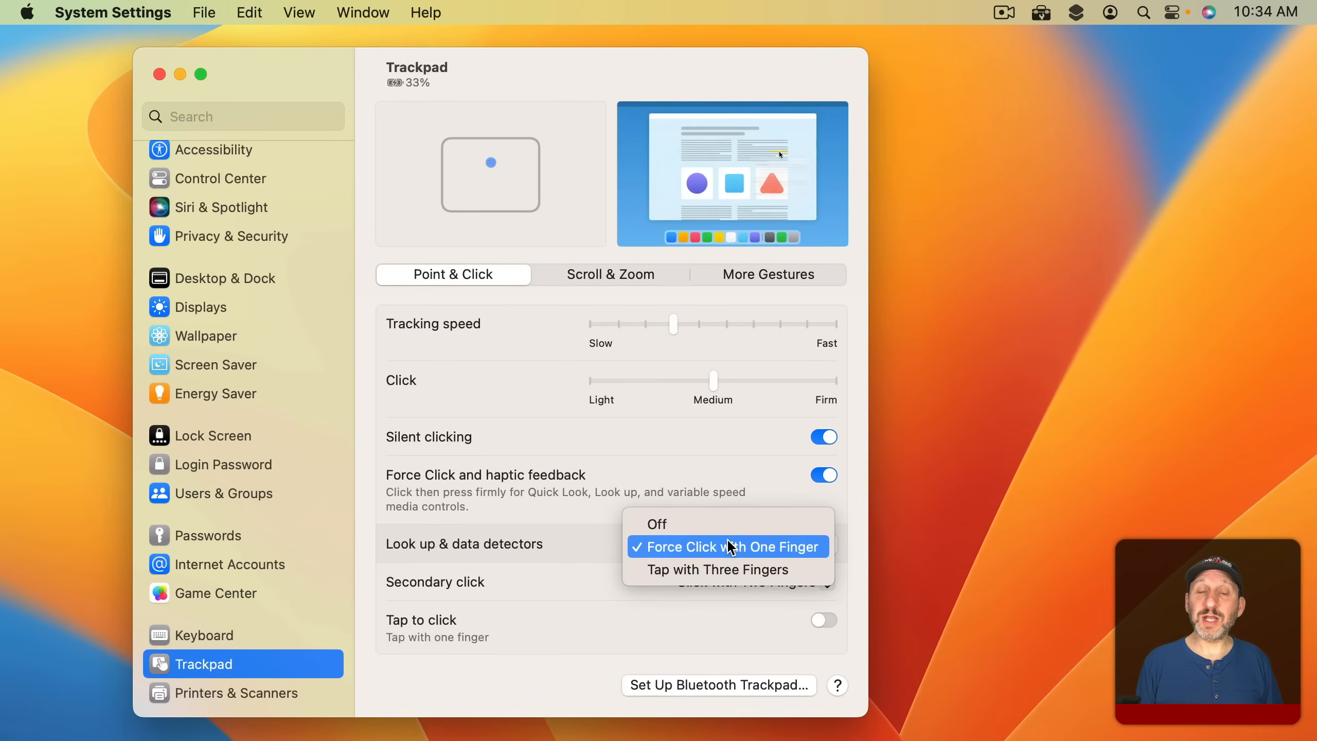
pyautogui.moveTo(748, 569)
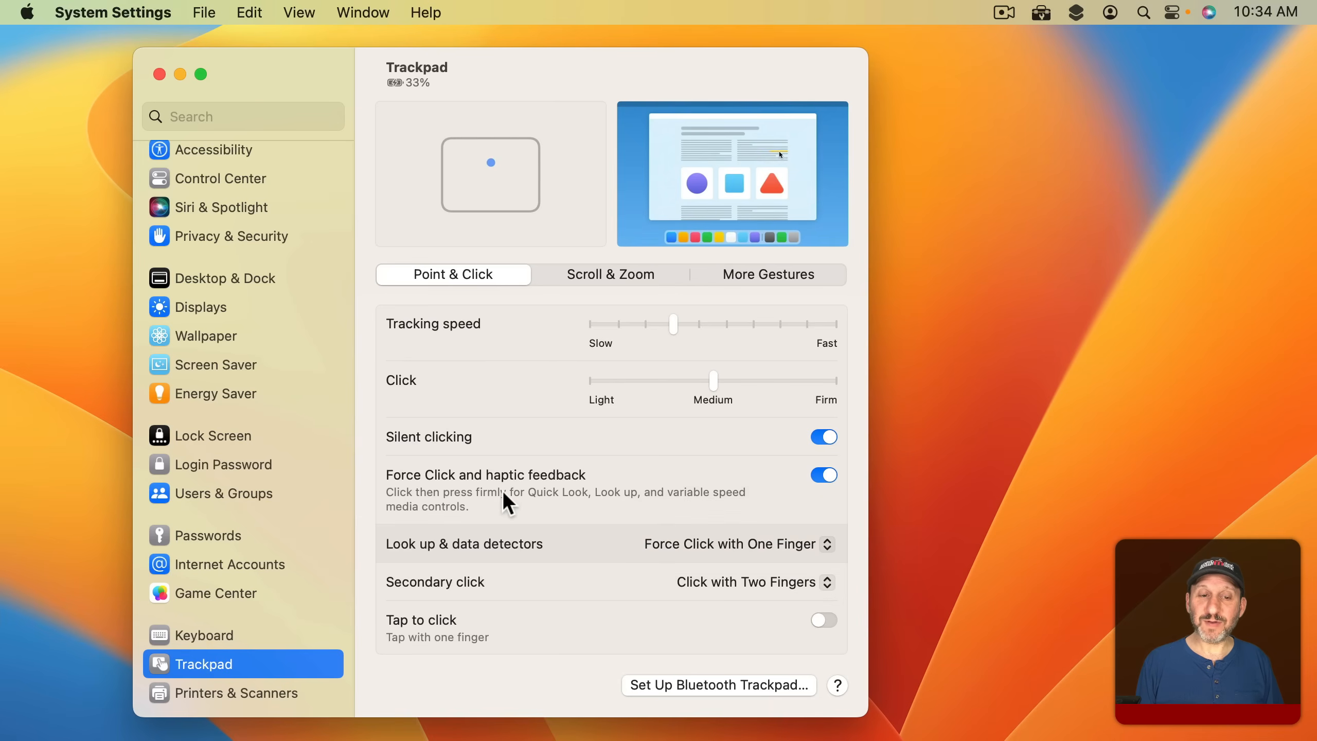
pyautogui.click(823, 475)
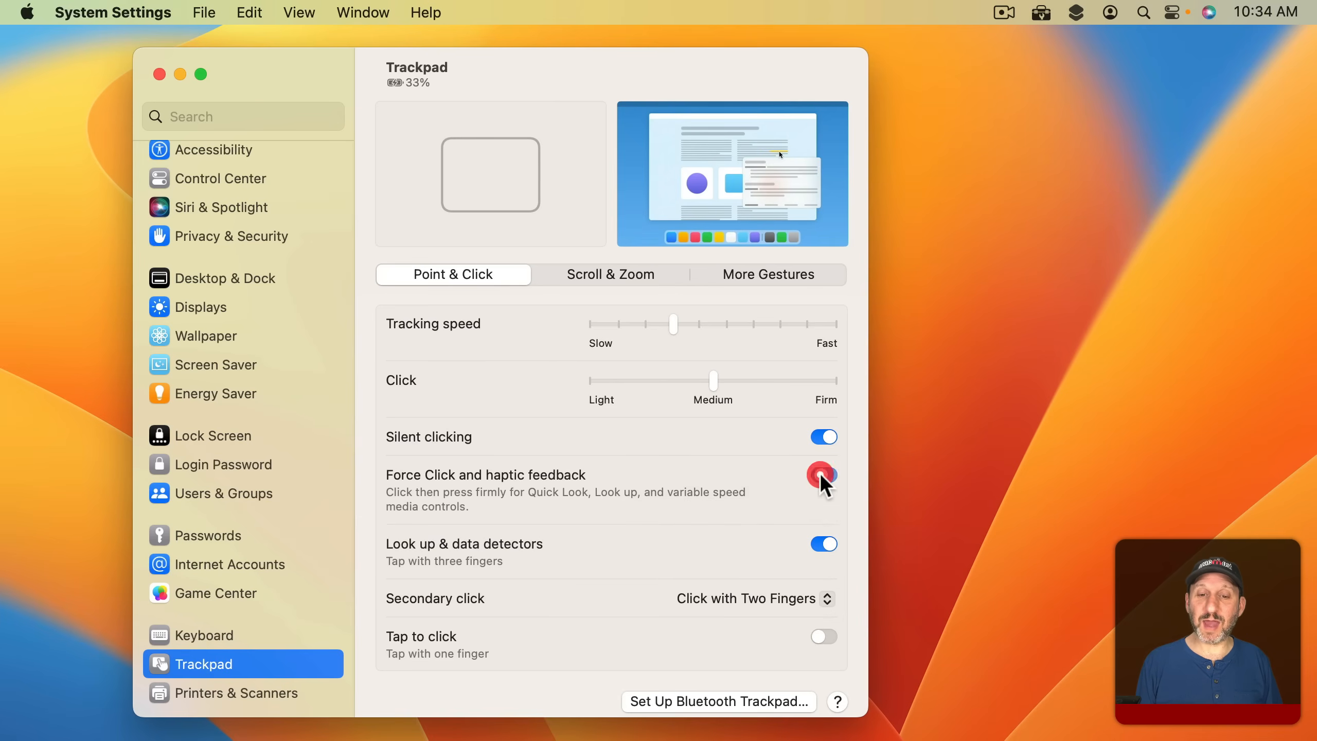
pyautogui.click(823, 474)
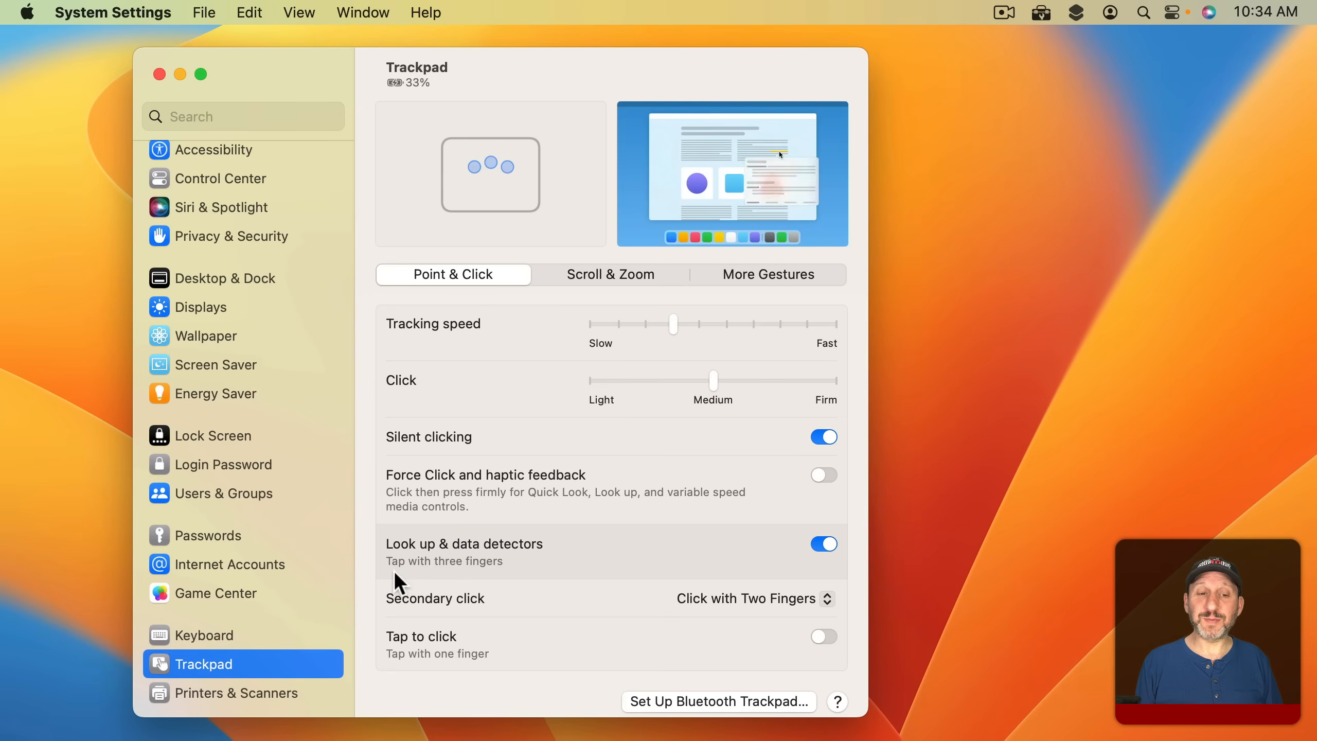
pyautogui.click(823, 474)
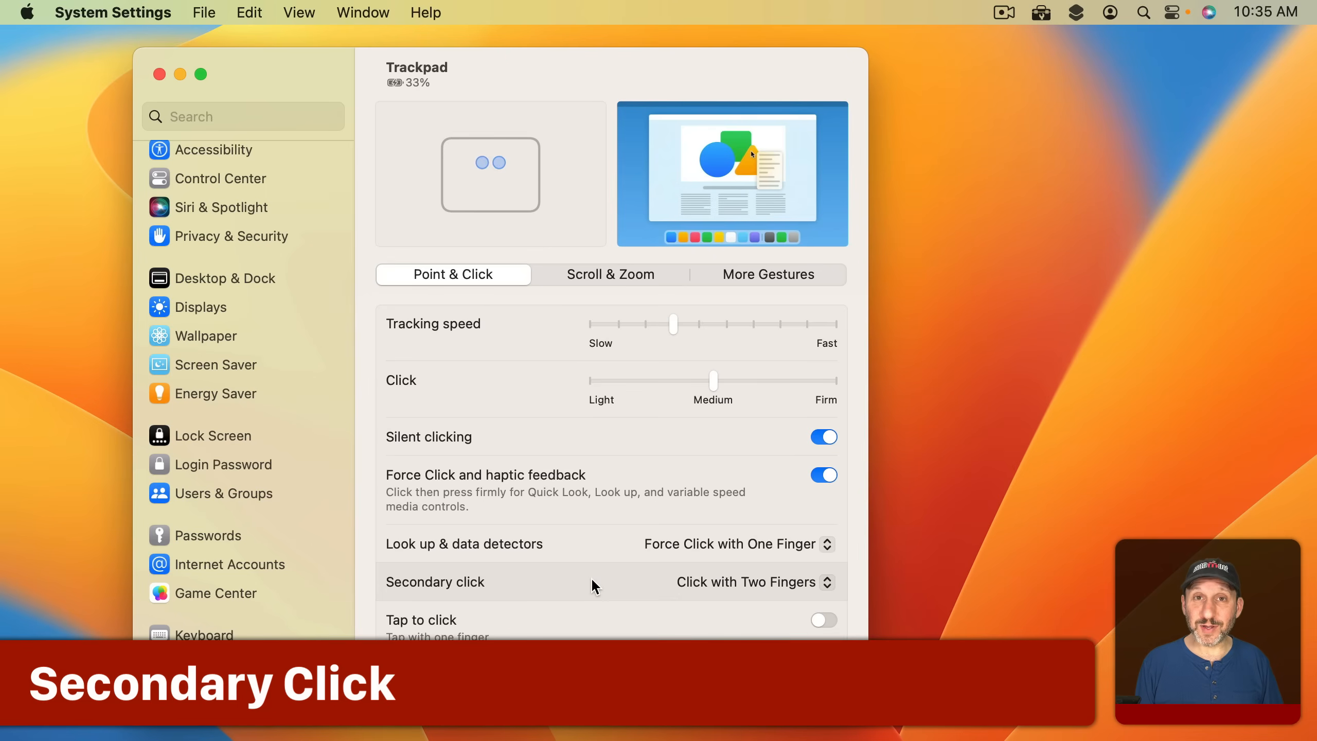
pyautogui.moveTo(510, 597)
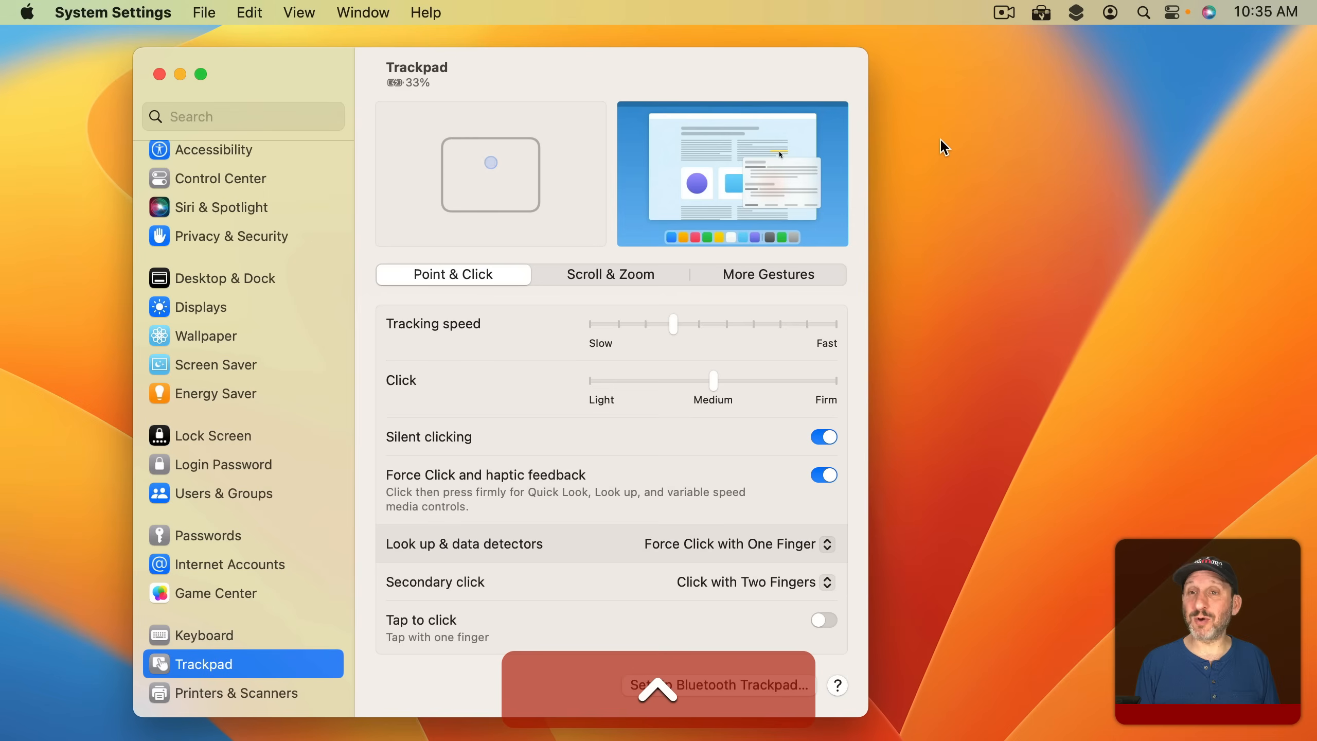
# Demonstrate a secondary click on the desktop, then reveal the Secondary click choices
pyautogui.rightClick(943, 157)
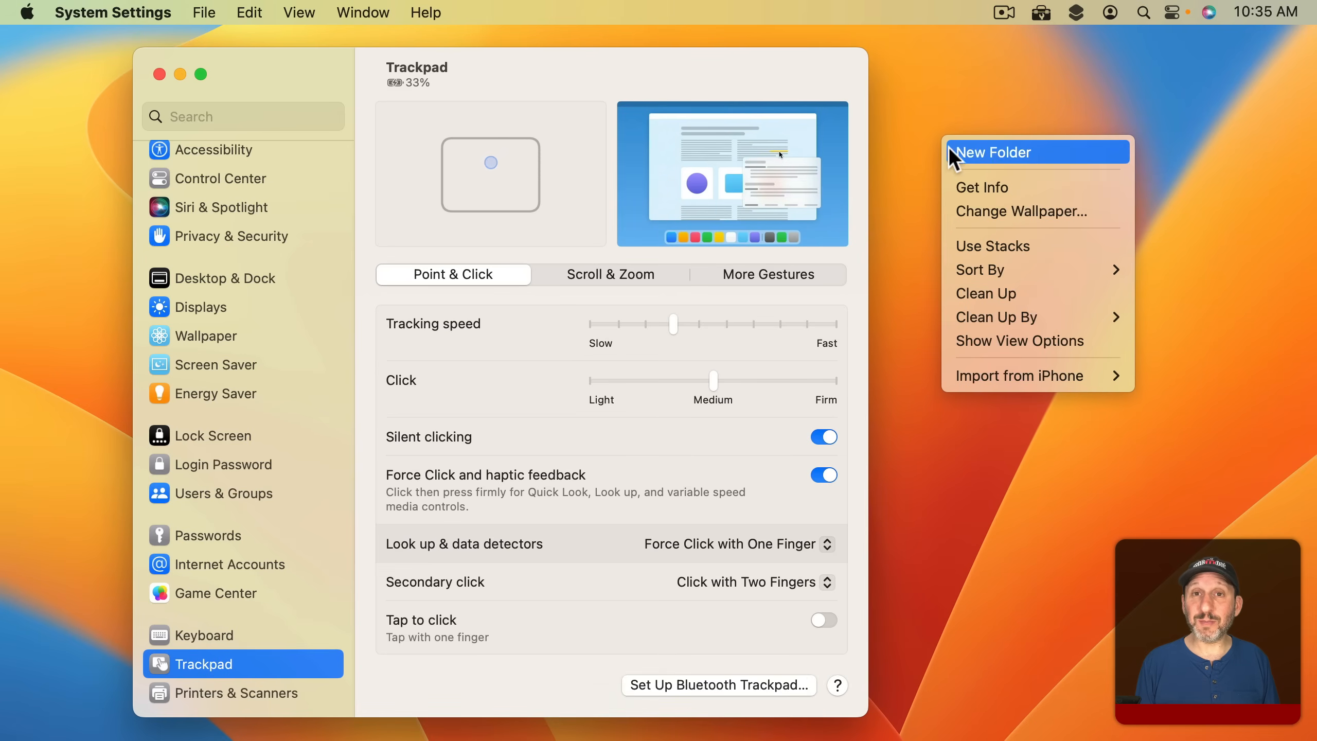
pyautogui.moveTo(923, 151)
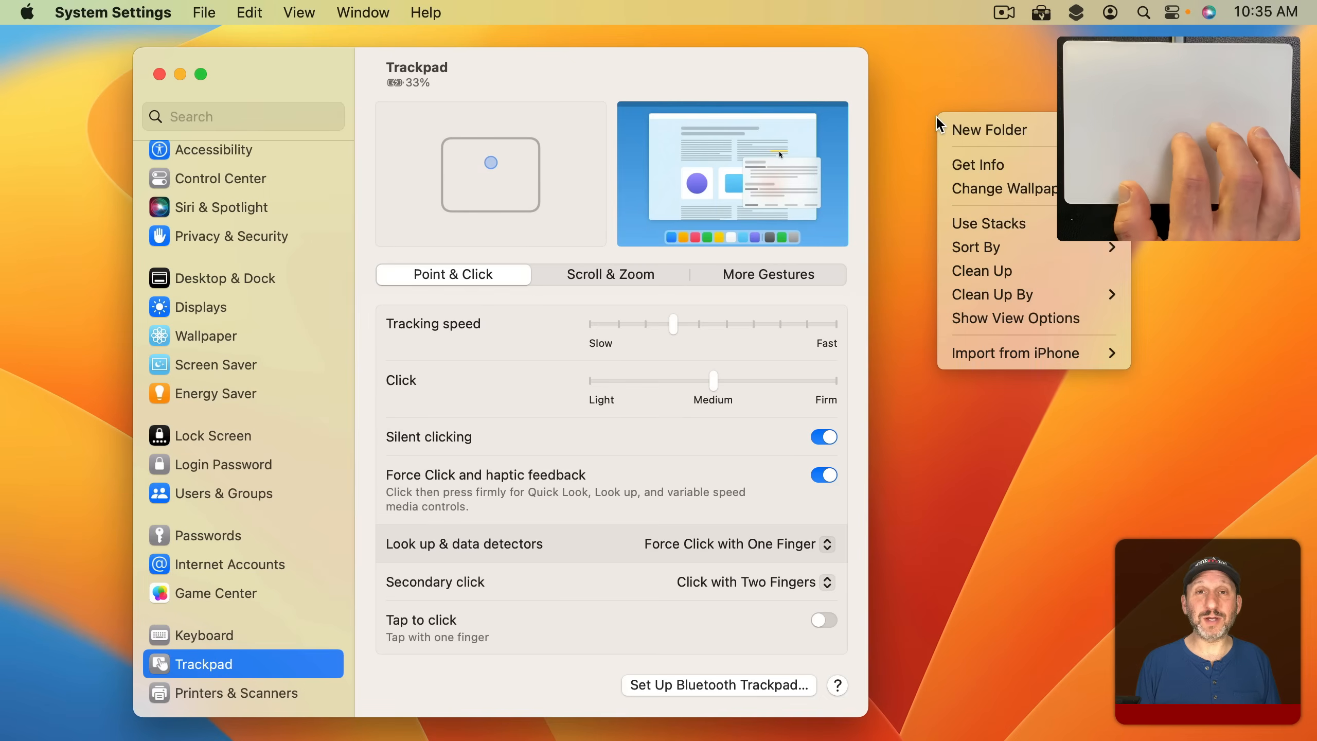
pyautogui.click(752, 582)
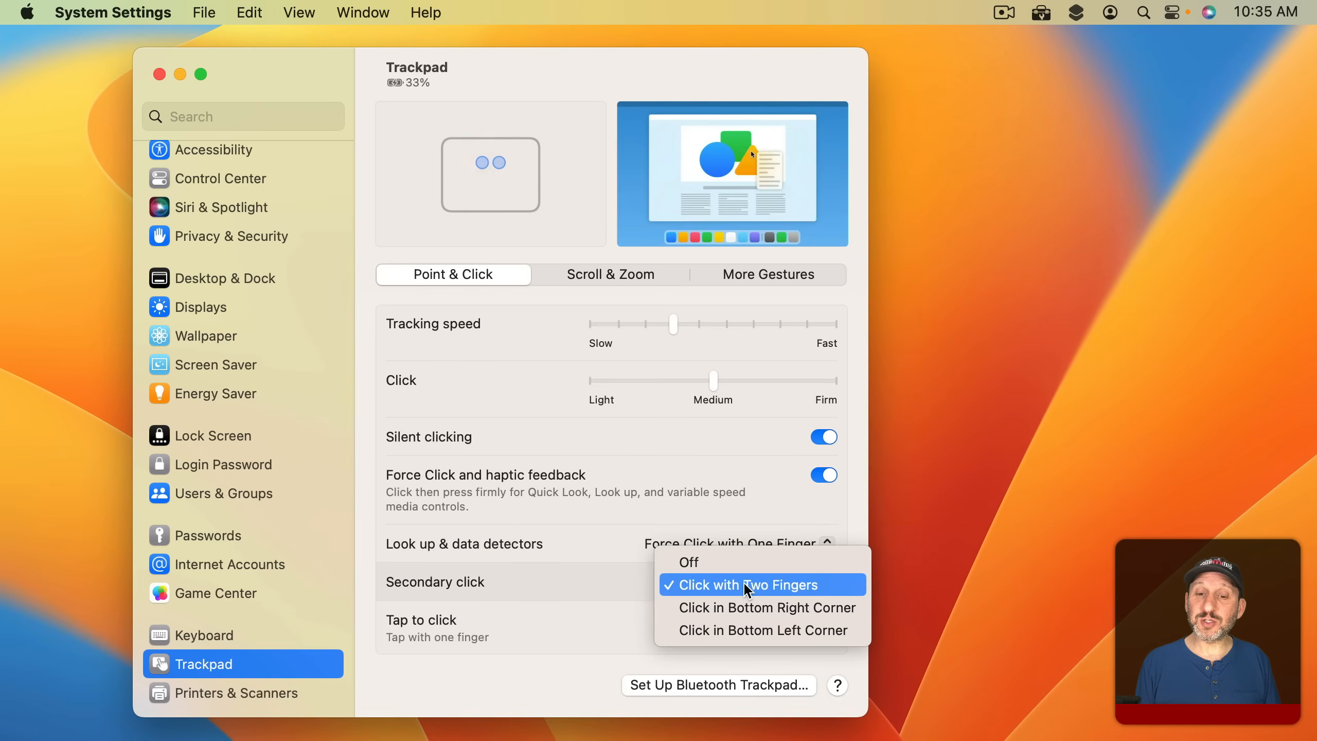
pyautogui.moveTo(748, 607)
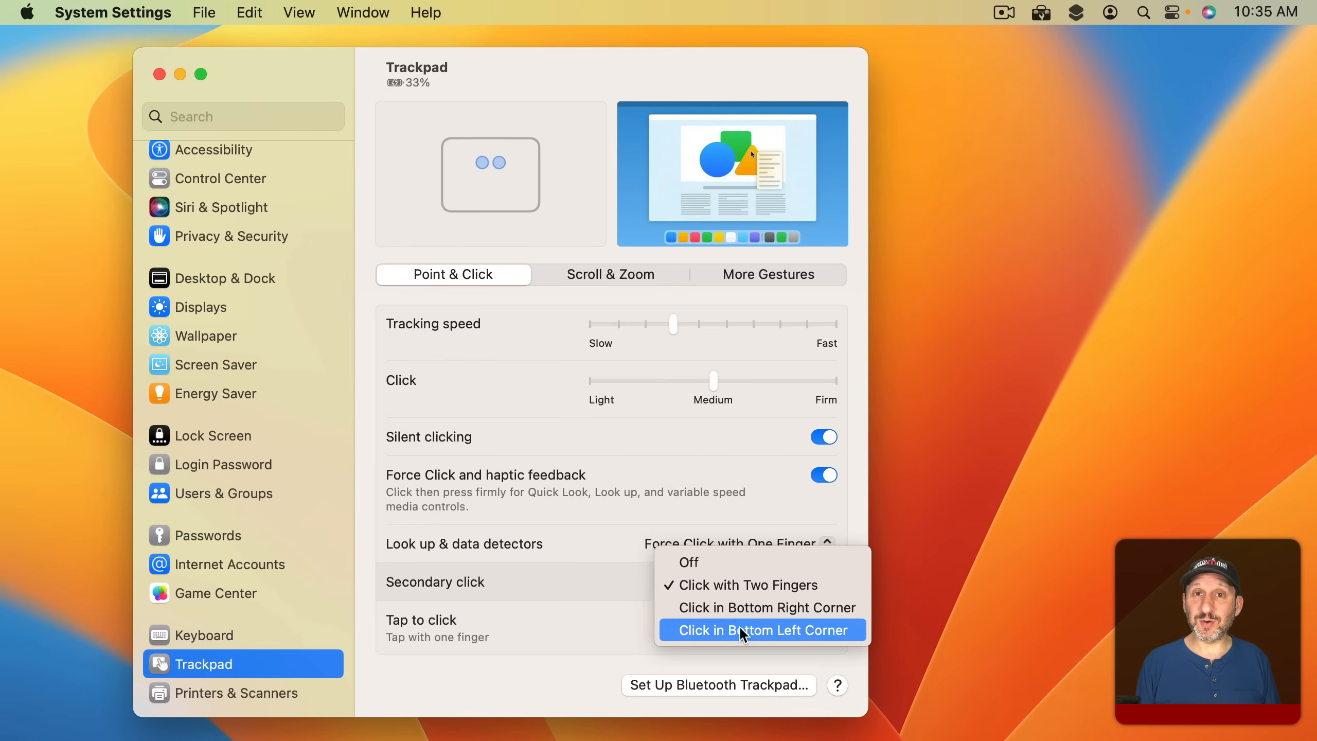
pyautogui.moveTo(743, 607)
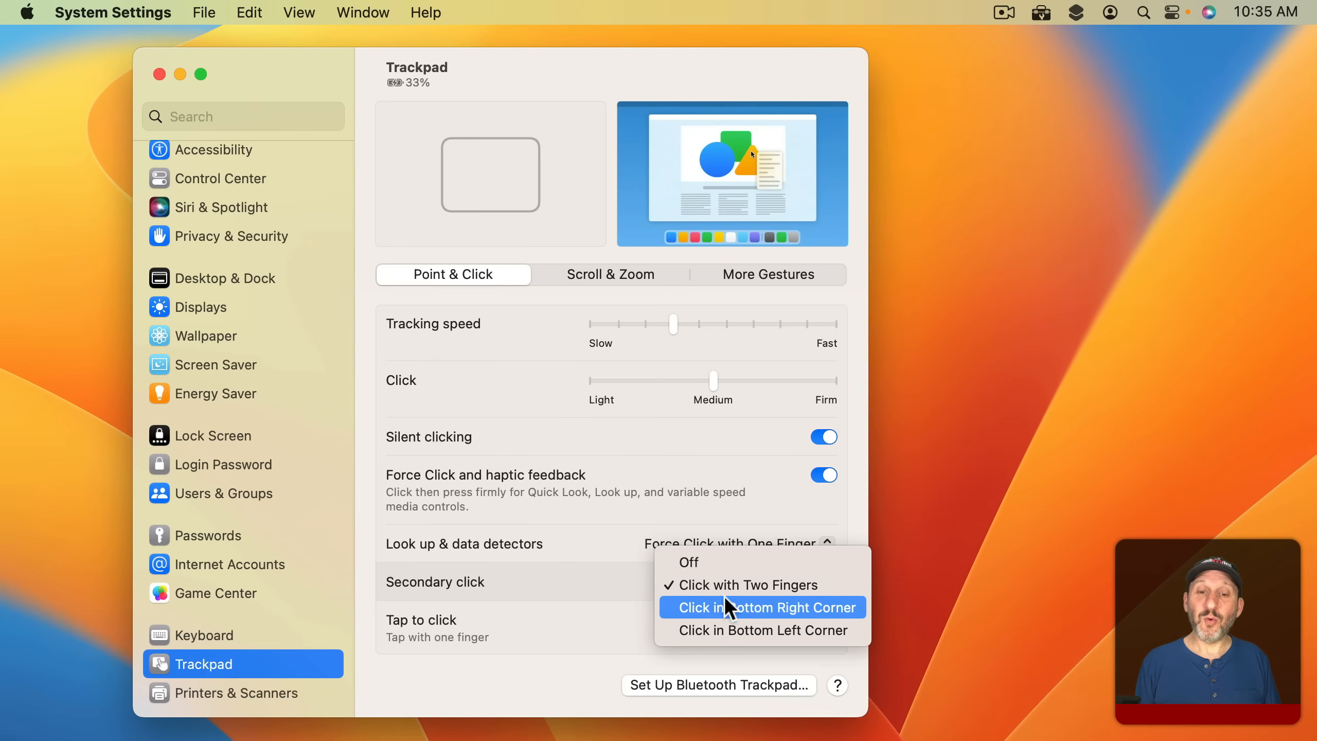
pyautogui.moveTo(706, 578)
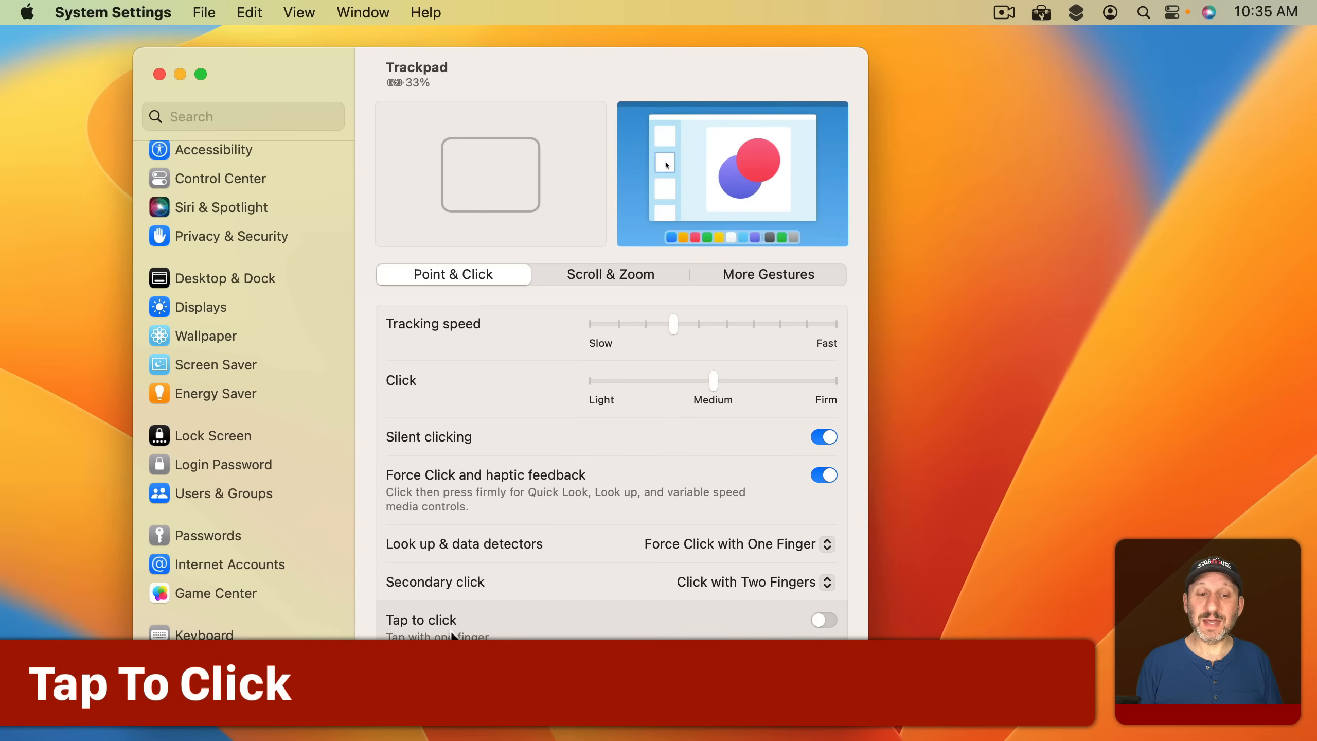
# Enable Tap to click and confirm secondary click stays Click or Tap with Two Fingers
pyautogui.click(823, 619)
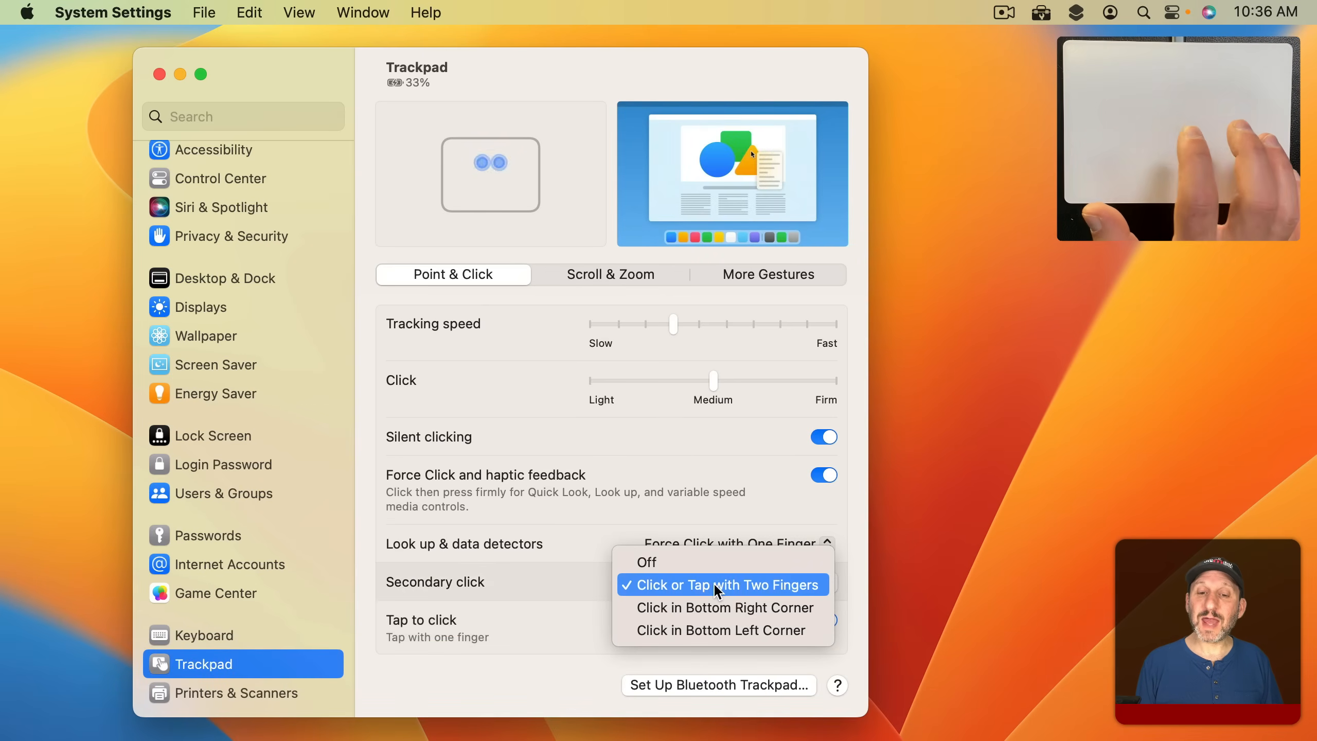
pyautogui.click(721, 585)
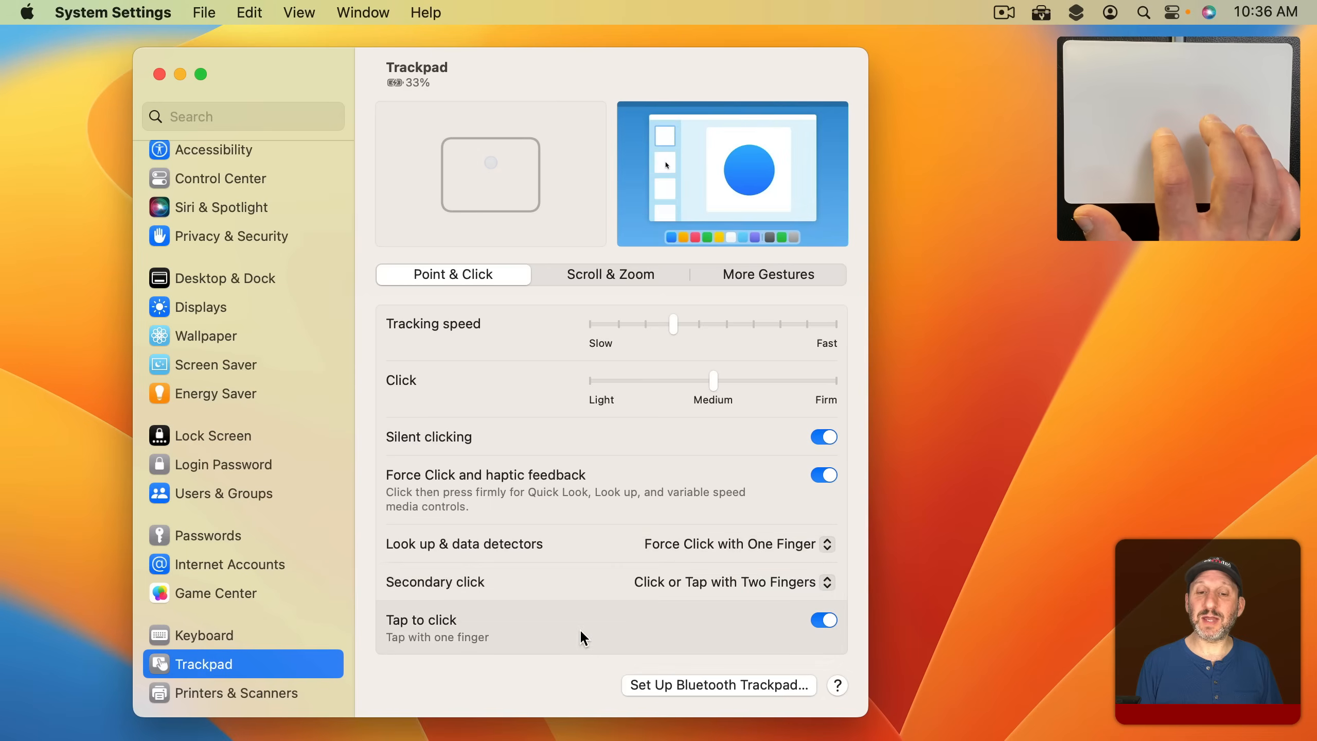
pyautogui.click(731, 581)
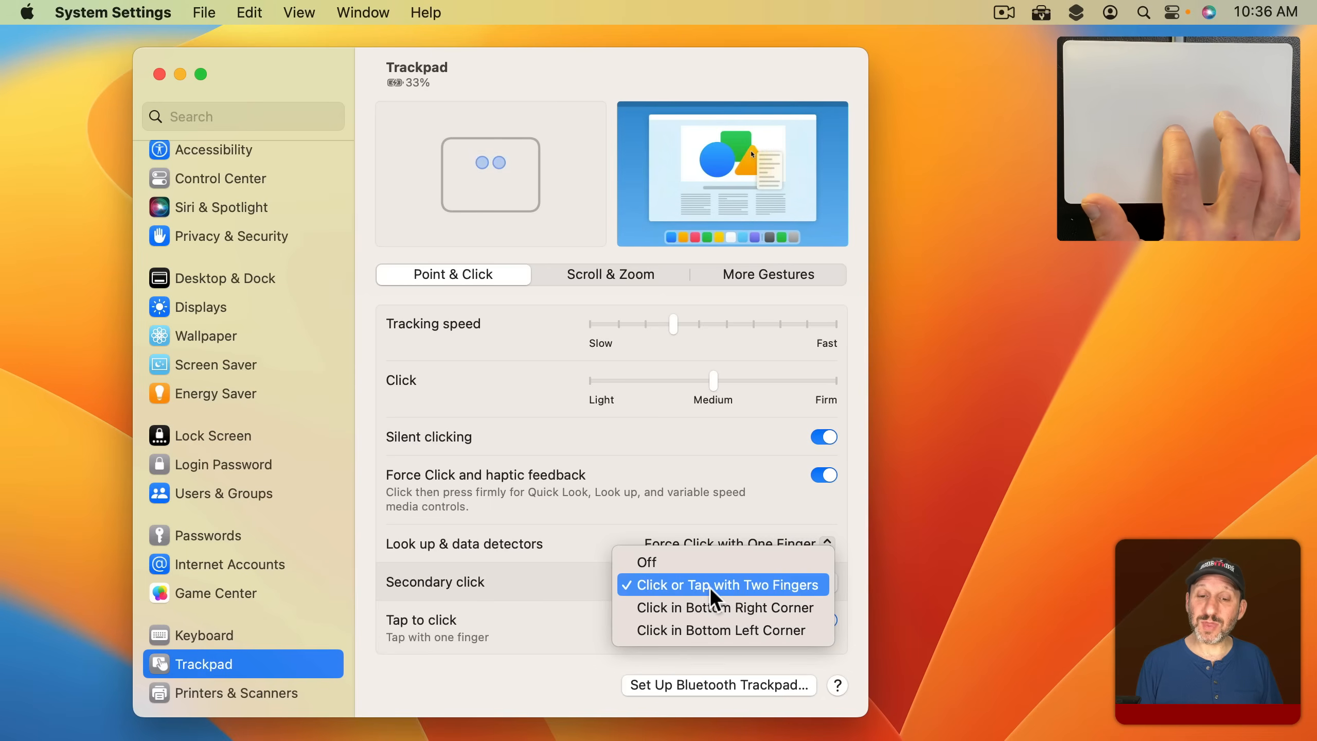
pyautogui.click(720, 585)
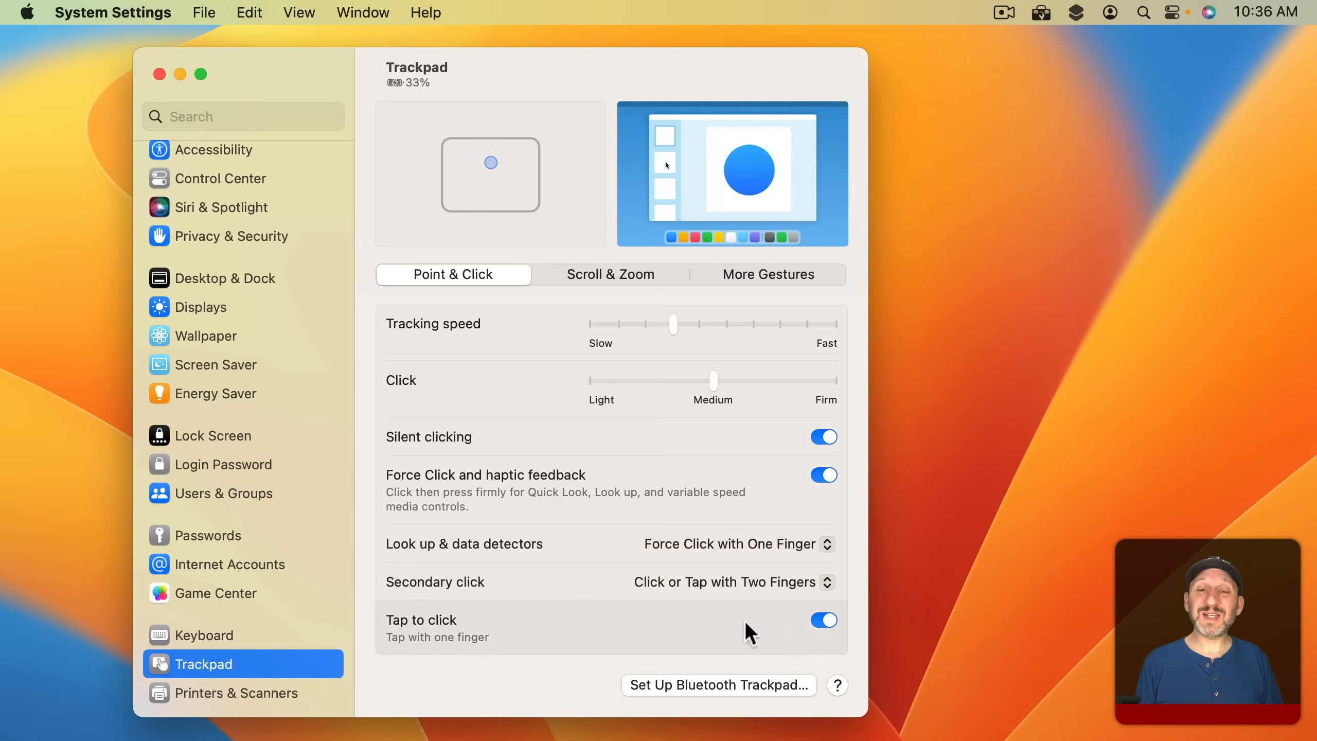
pyautogui.click(731, 581)
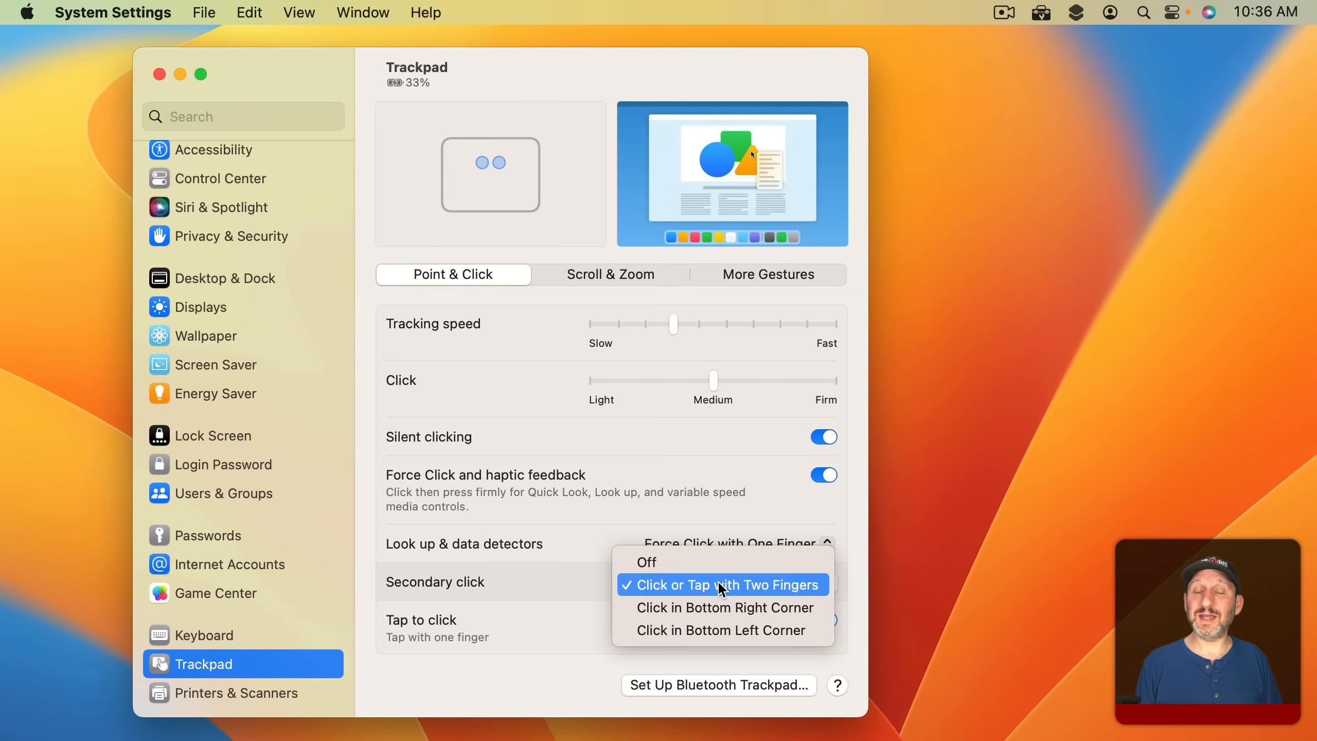
pyautogui.click(720, 584)
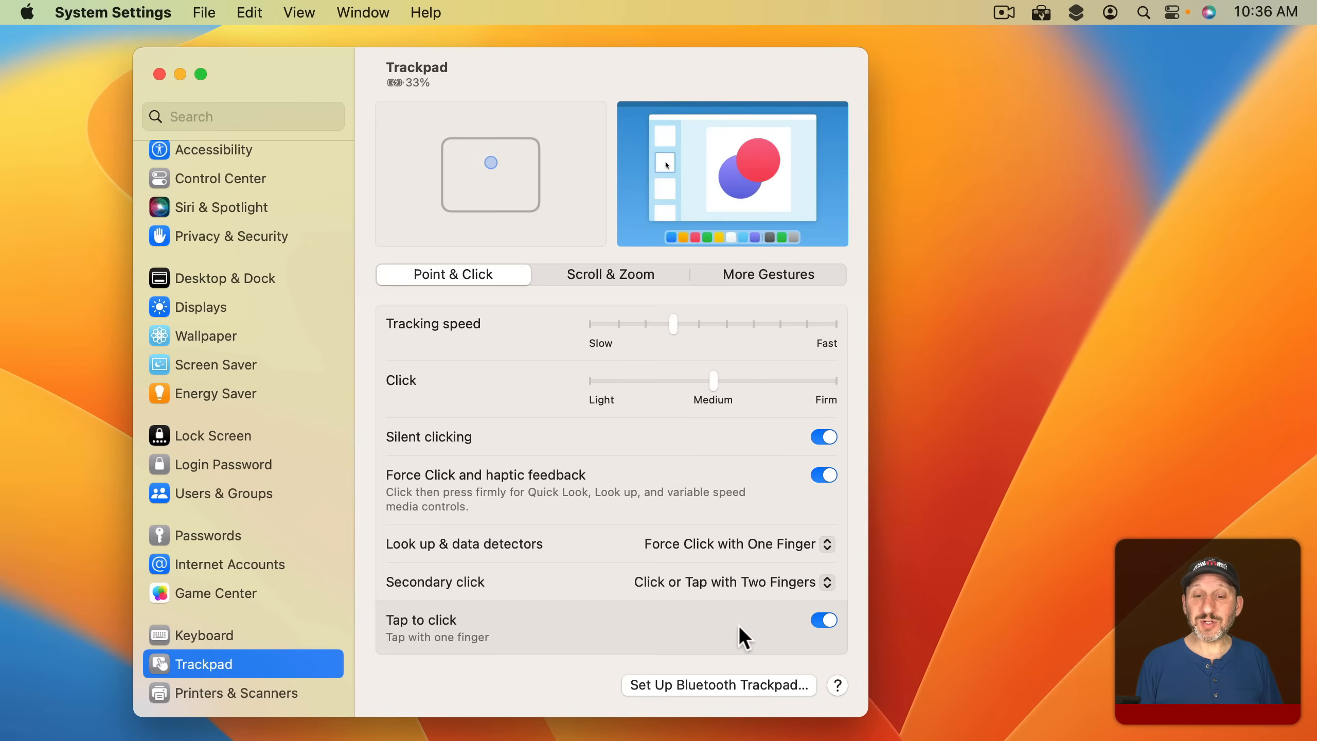
pyautogui.moveTo(638, 634)
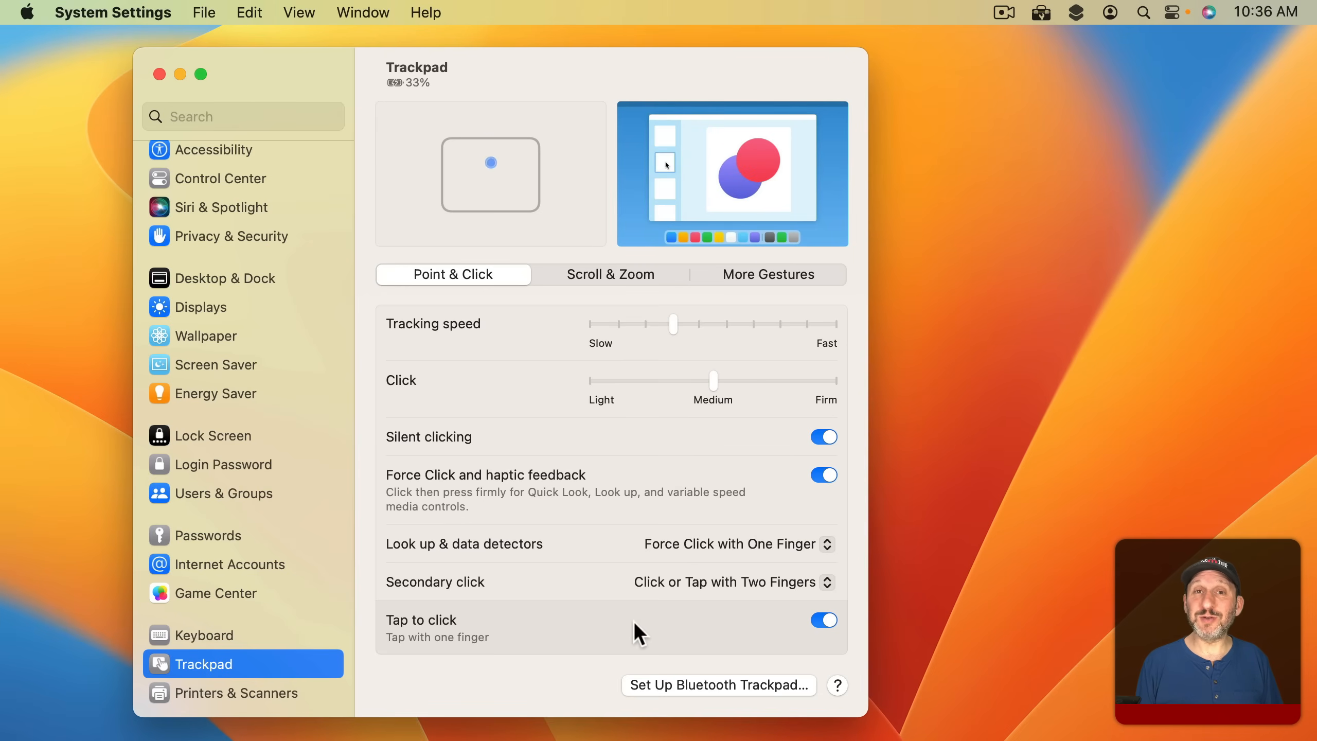
# Switch to Scroll & Zoom and turn Natural scrolling off
pyautogui.click(610, 274)
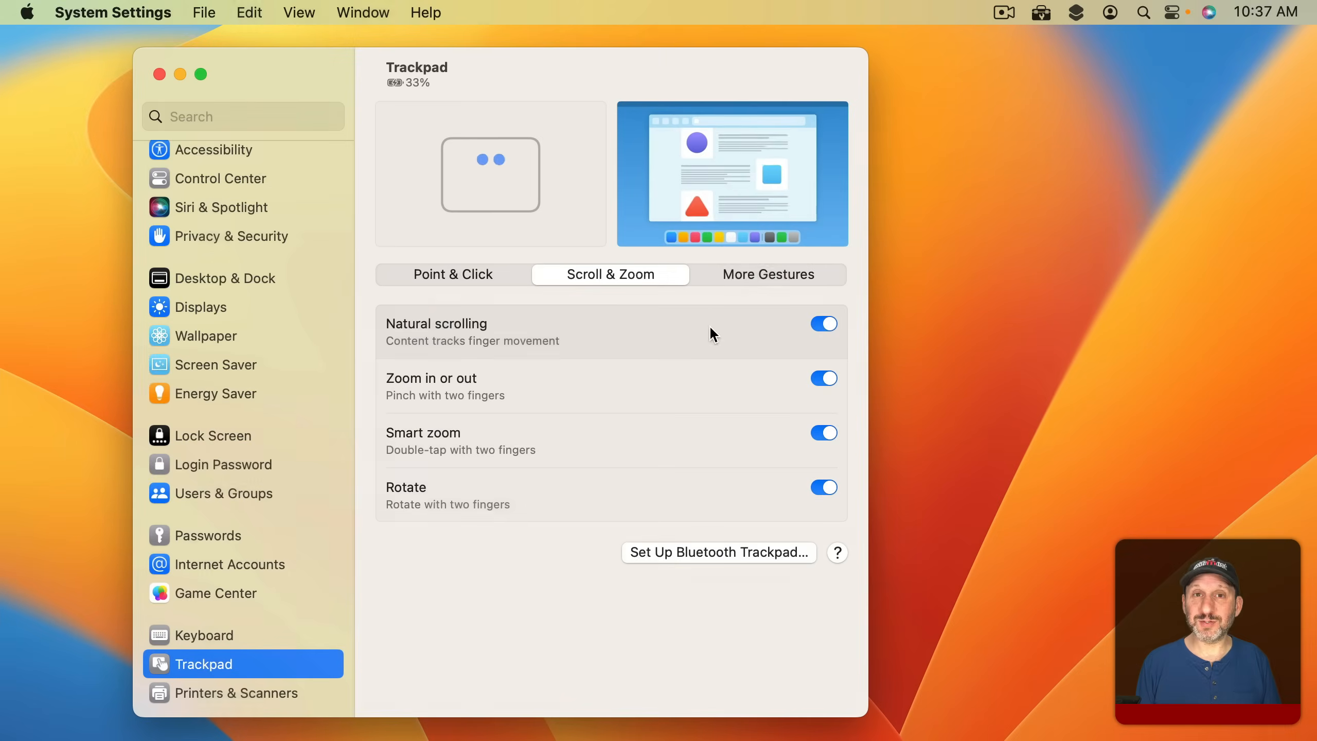
pyautogui.click(822, 323)
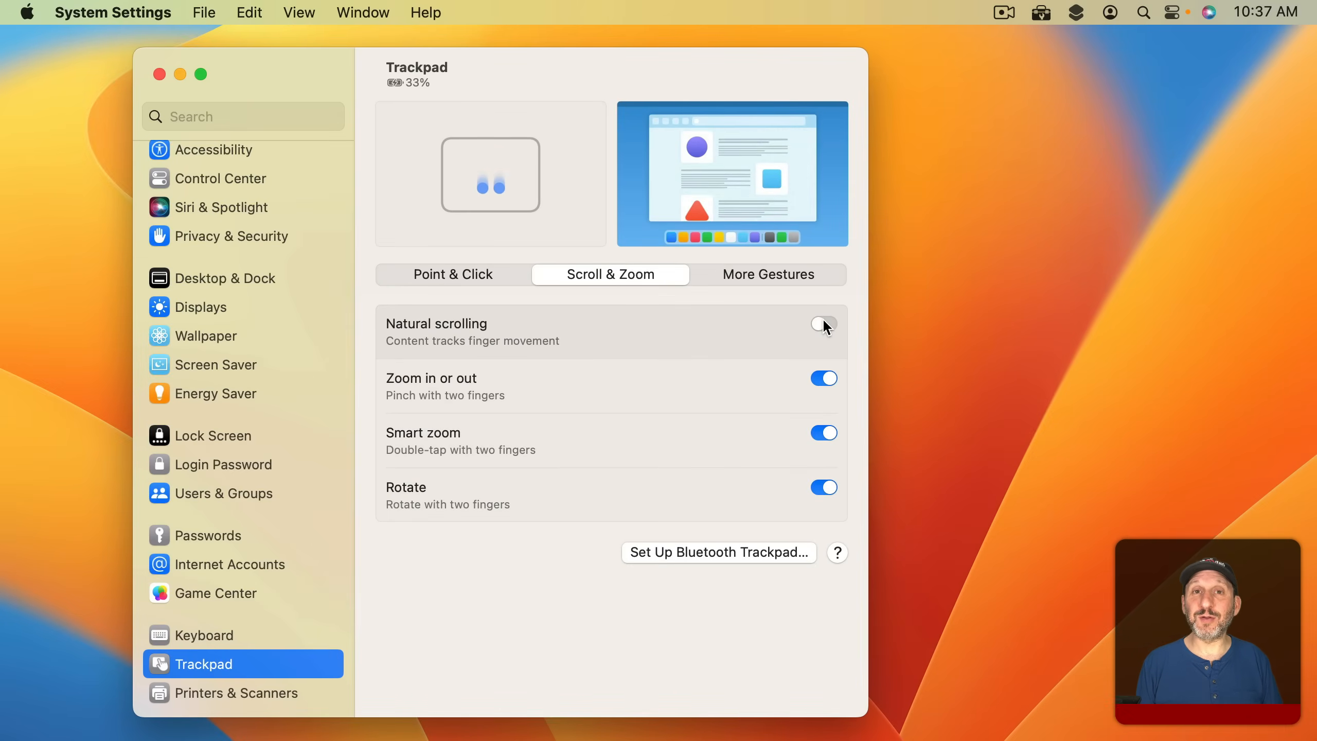
pyautogui.click(823, 323)
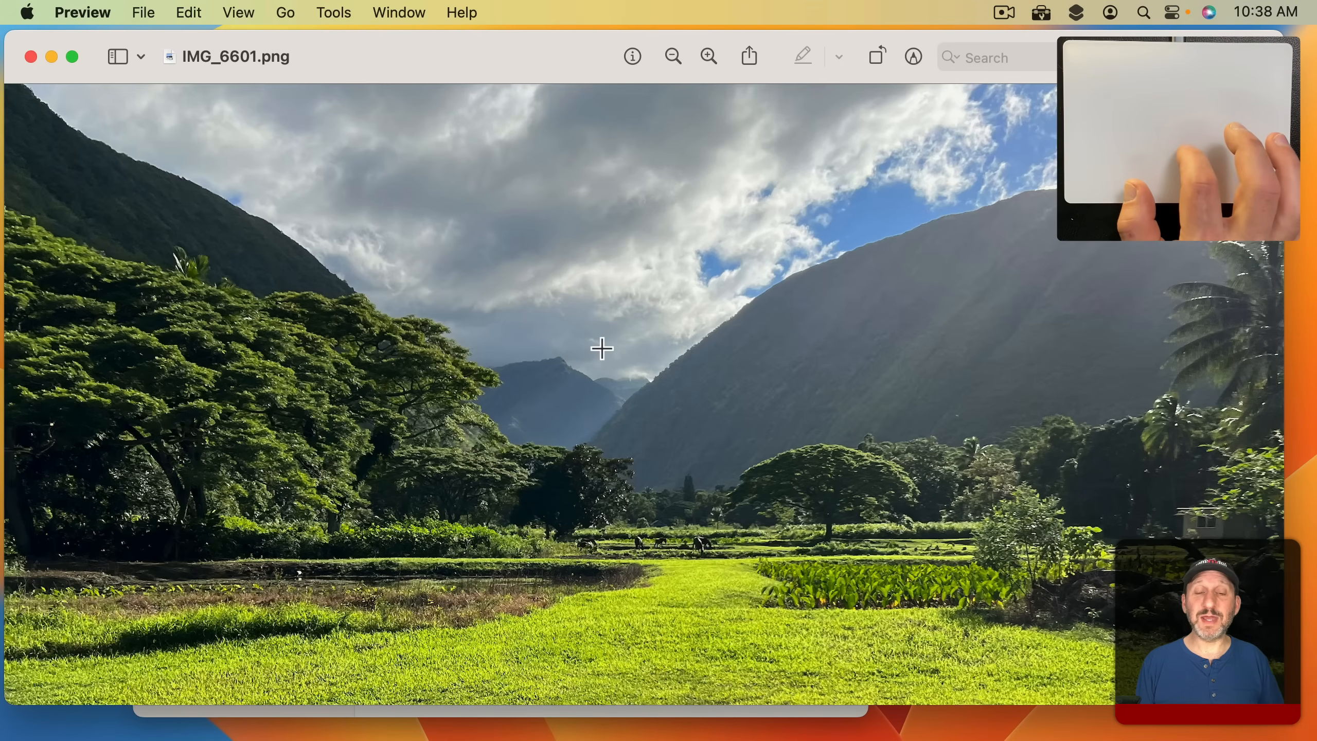
pyautogui.moveTo(627, 404)
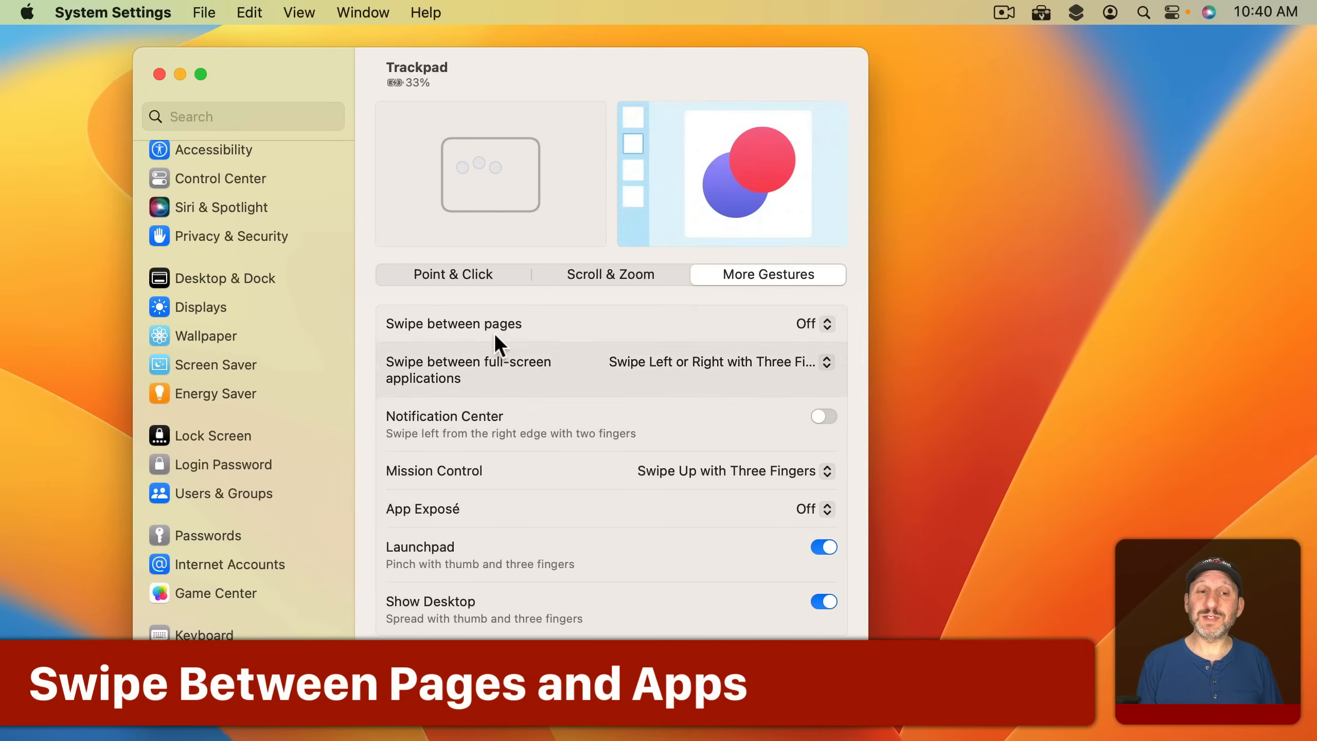
# Set Swipe between pages to Scroll Left or Right with Two Fingers and test it in Safari
pyautogui.click(811, 323)
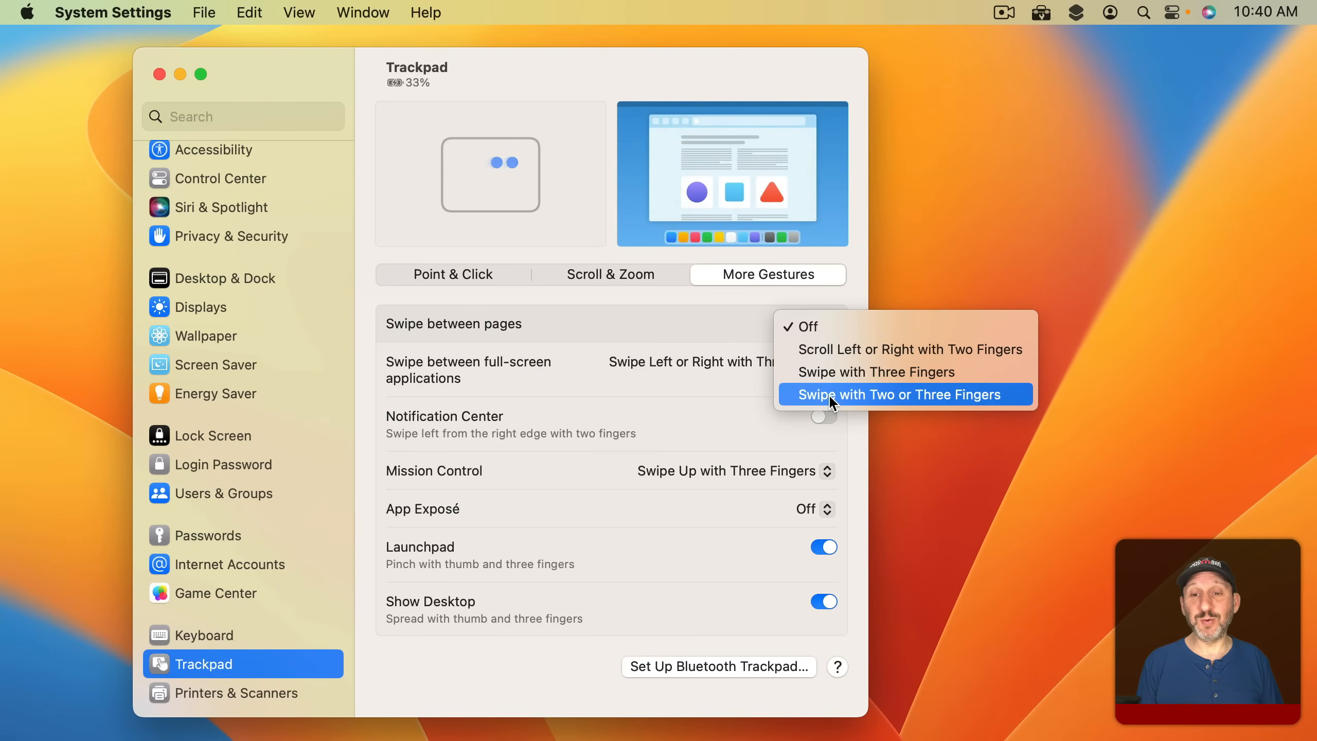
pyautogui.moveTo(906, 349)
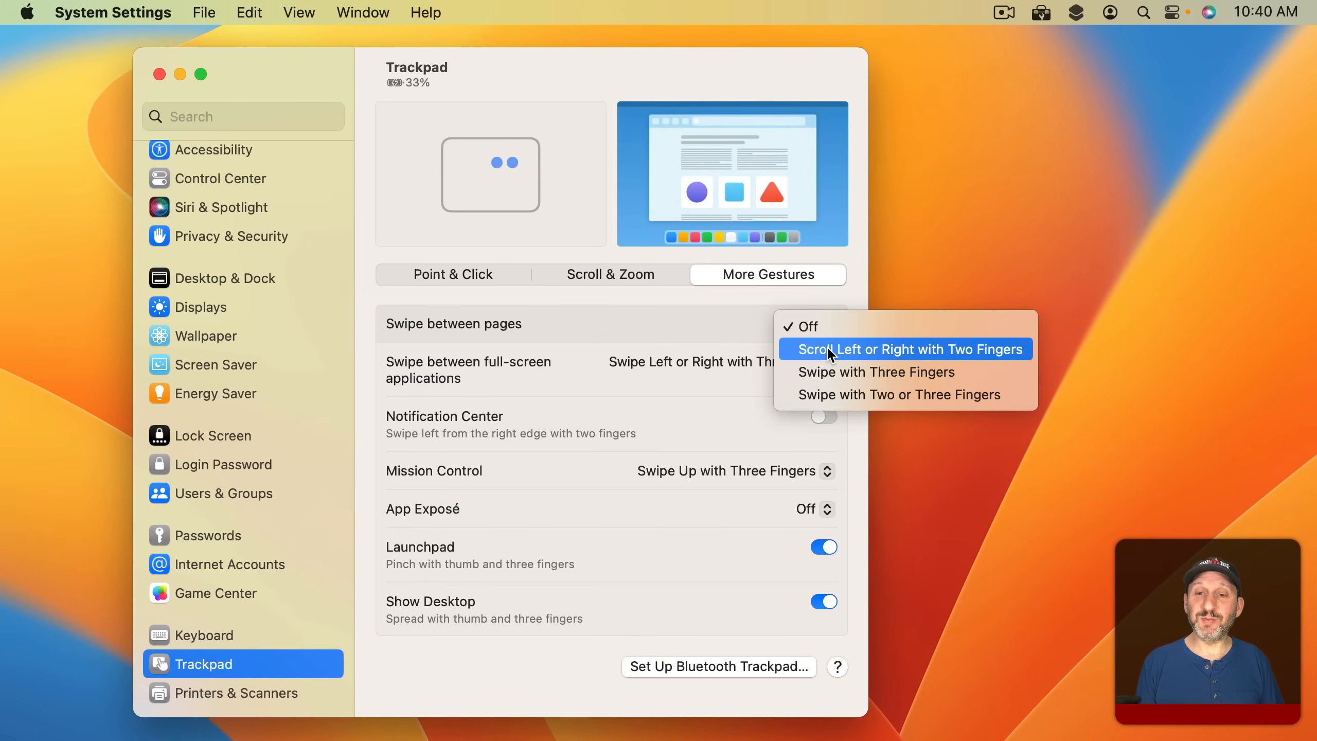
pyautogui.click(908, 349)
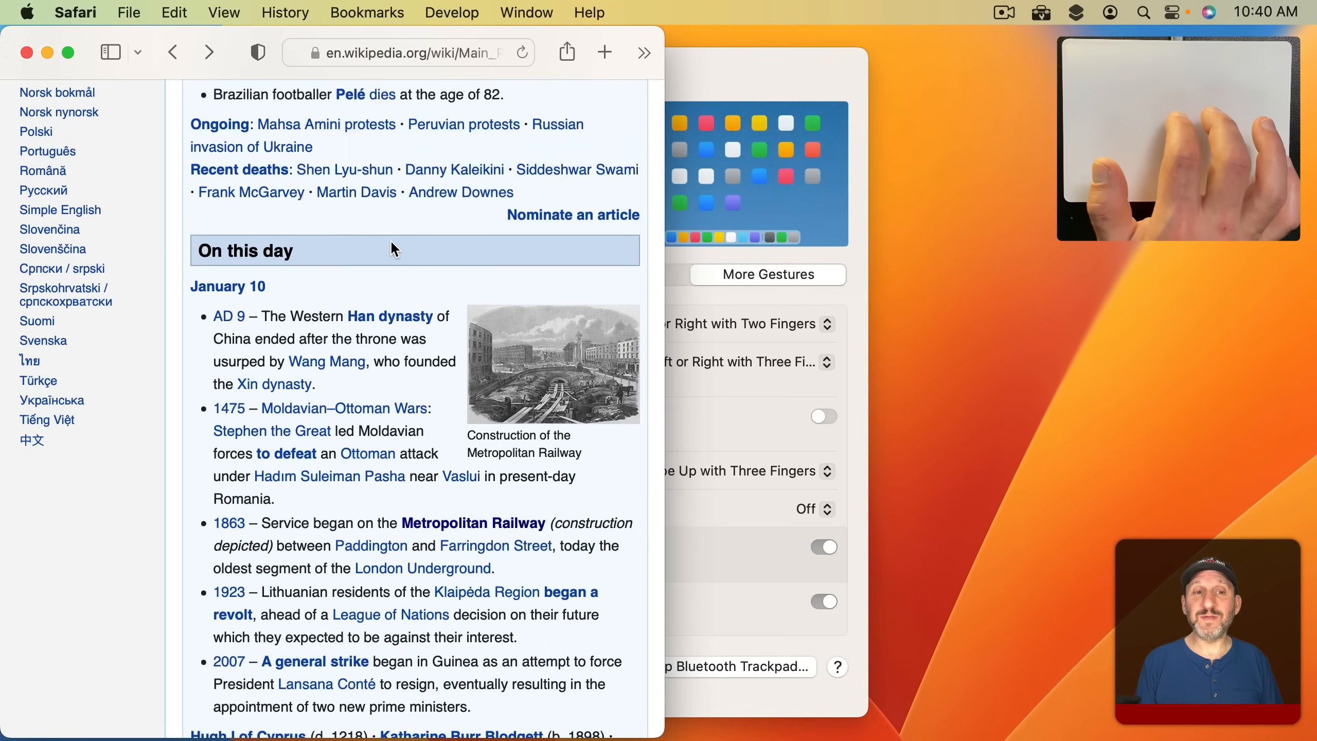
pyautogui.click(473, 523)
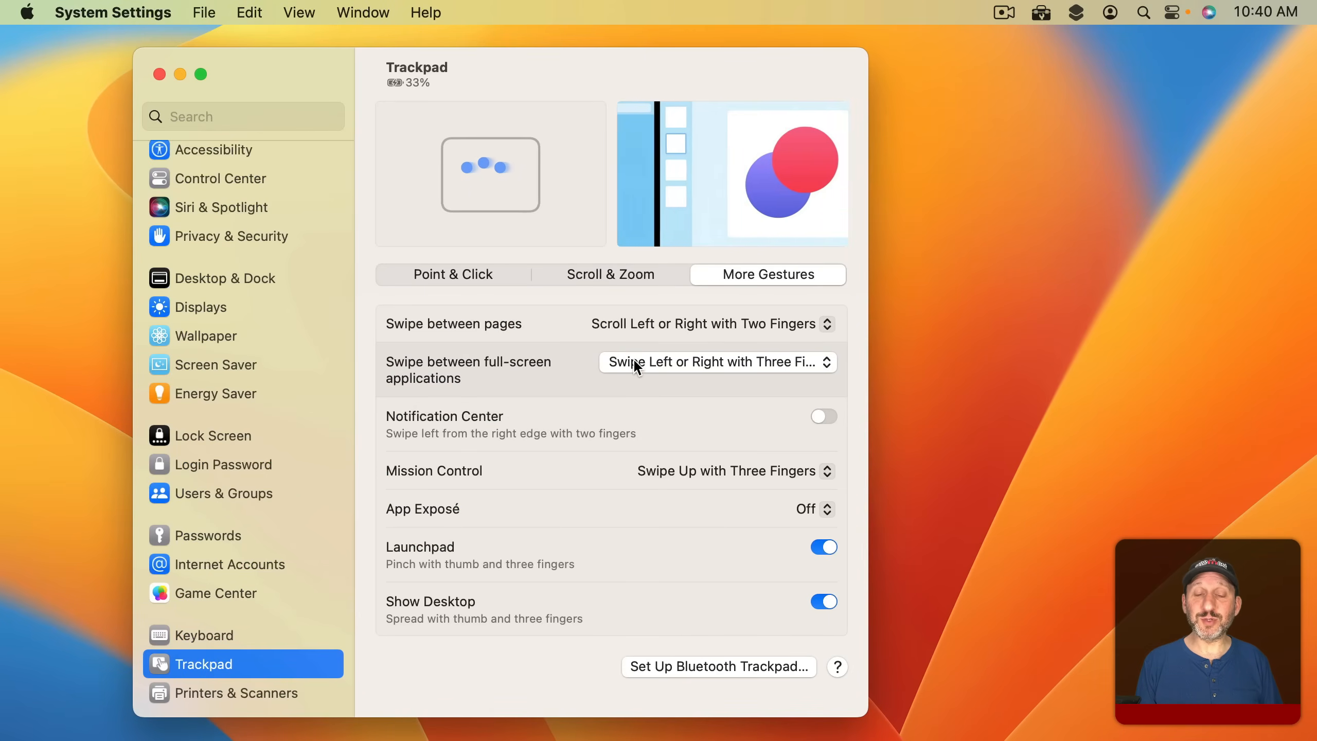
pyautogui.click(715, 362)
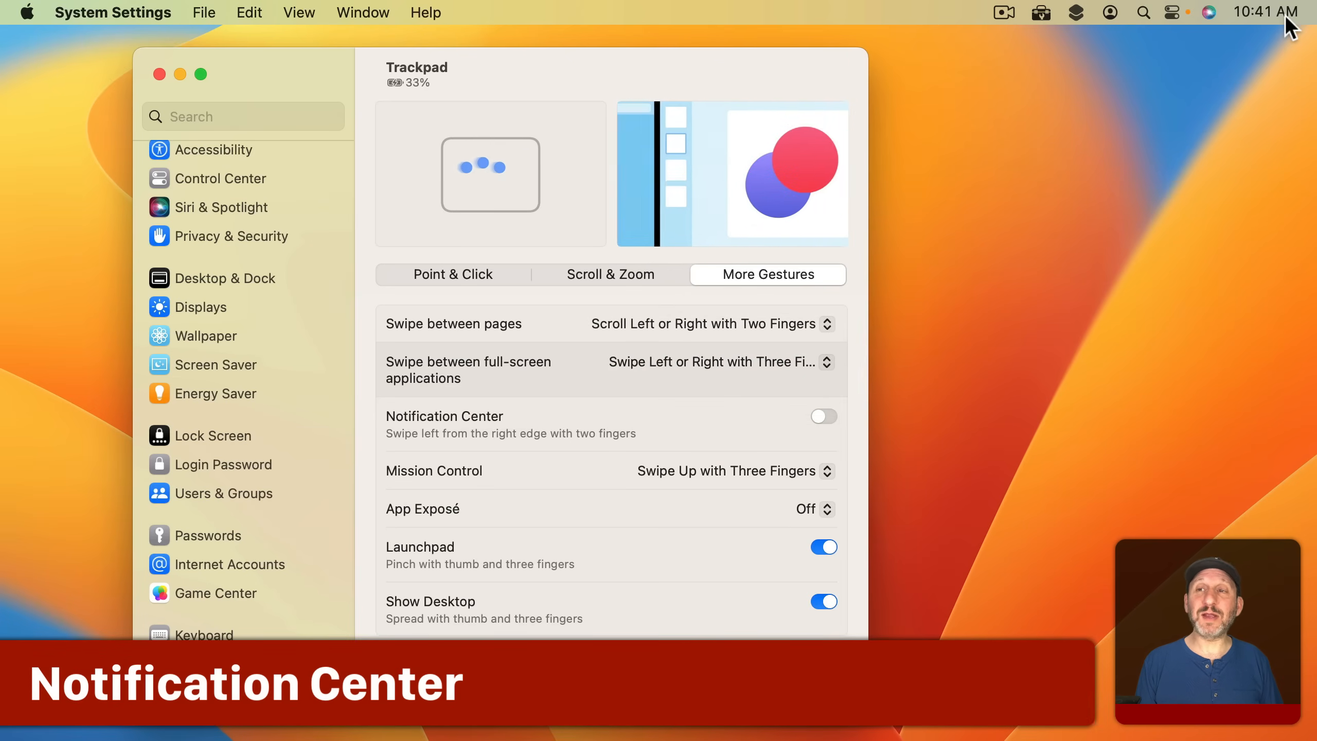
# Turn on the Notification Center two-finger swipe from the right edge
pyautogui.click(203, 663)
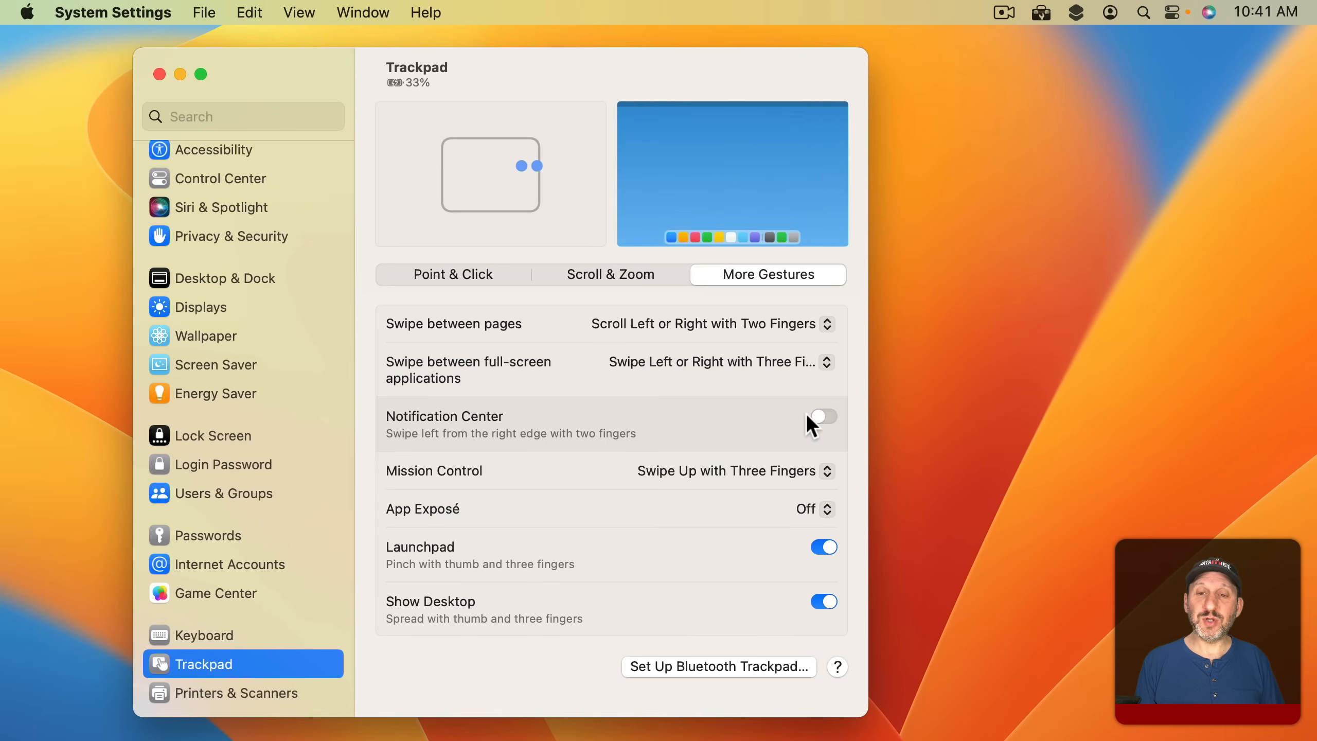
pyautogui.click(823, 416)
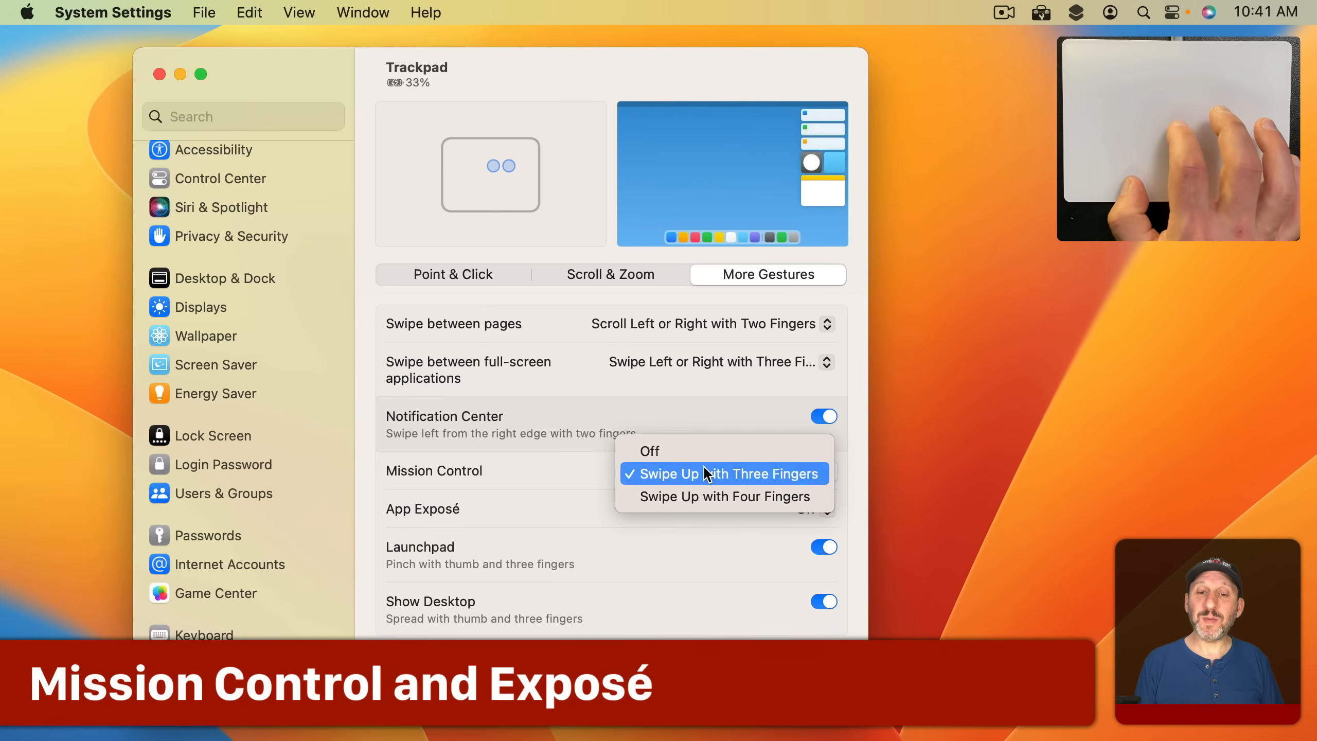
# Keep Mission Control on three-finger swipe up and set App Exposé to Swipe Down with Three Fingers
pyautogui.click(721, 474)
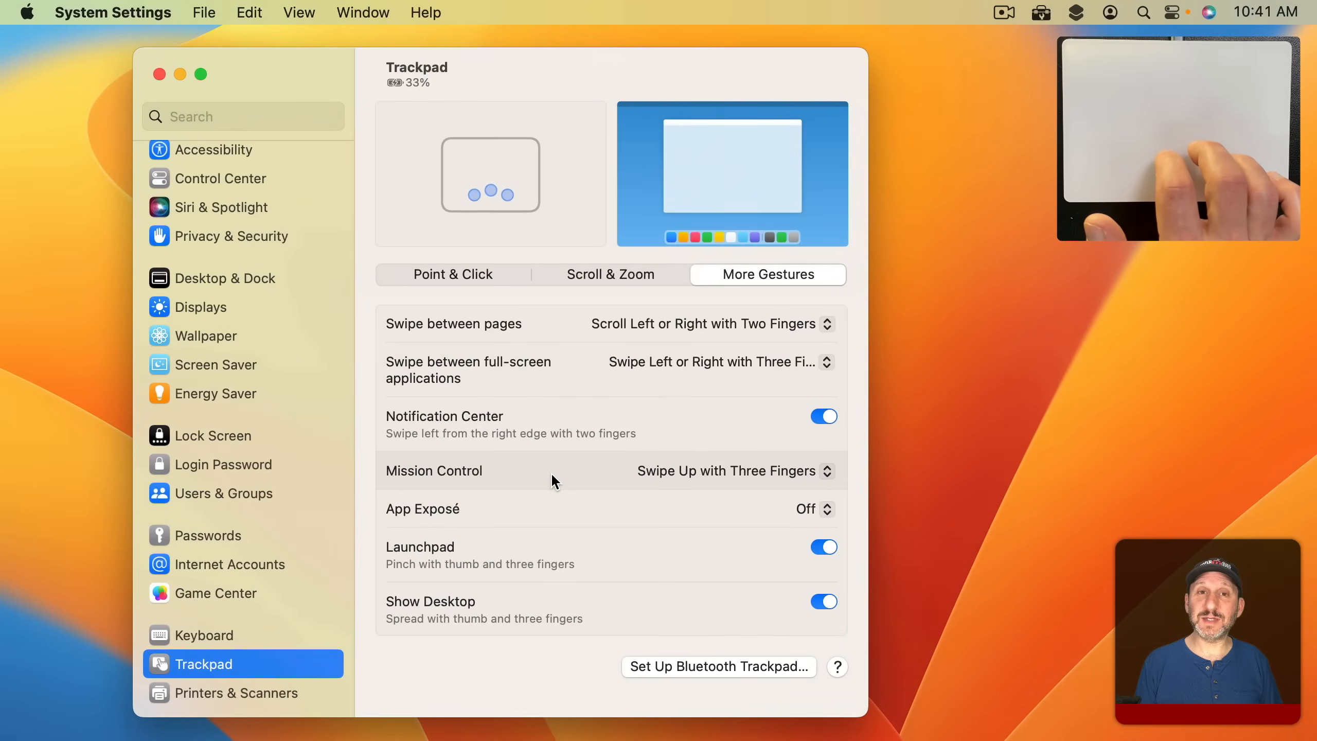
pyautogui.click(811, 508)
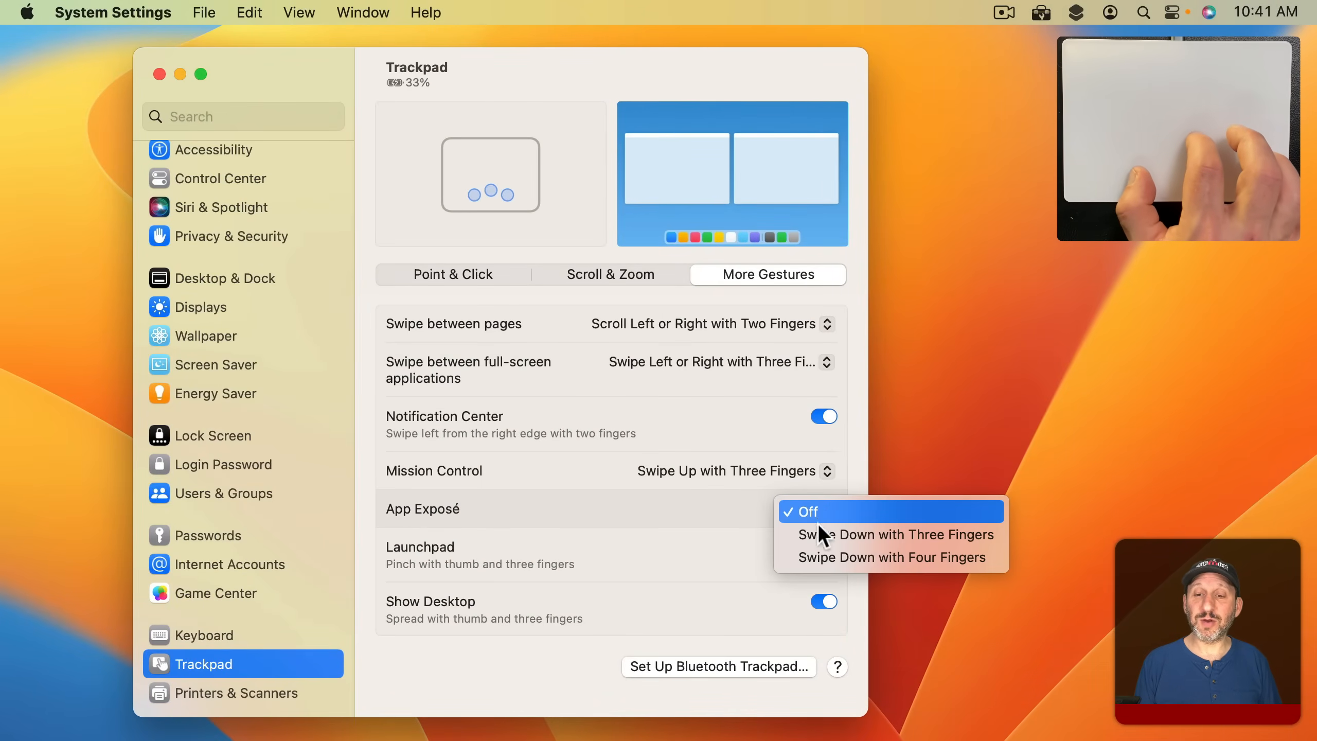
pyautogui.click(892, 534)
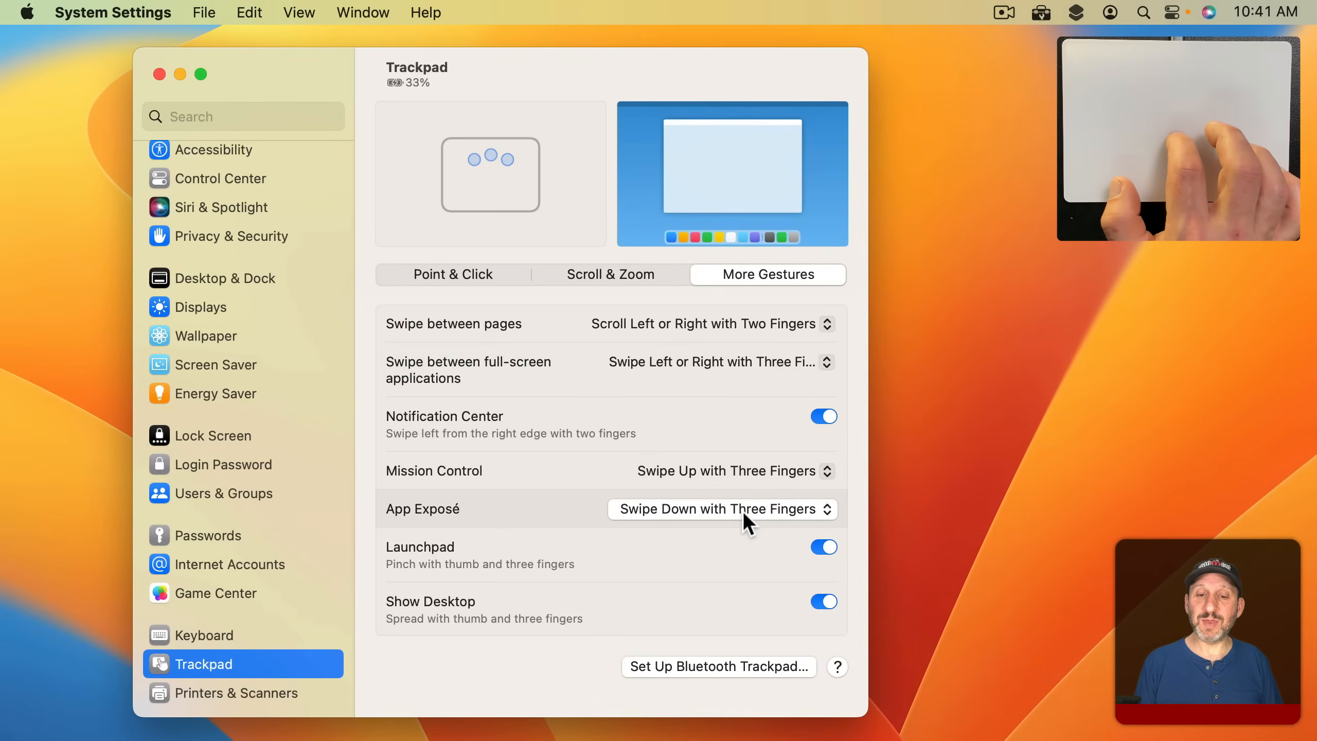